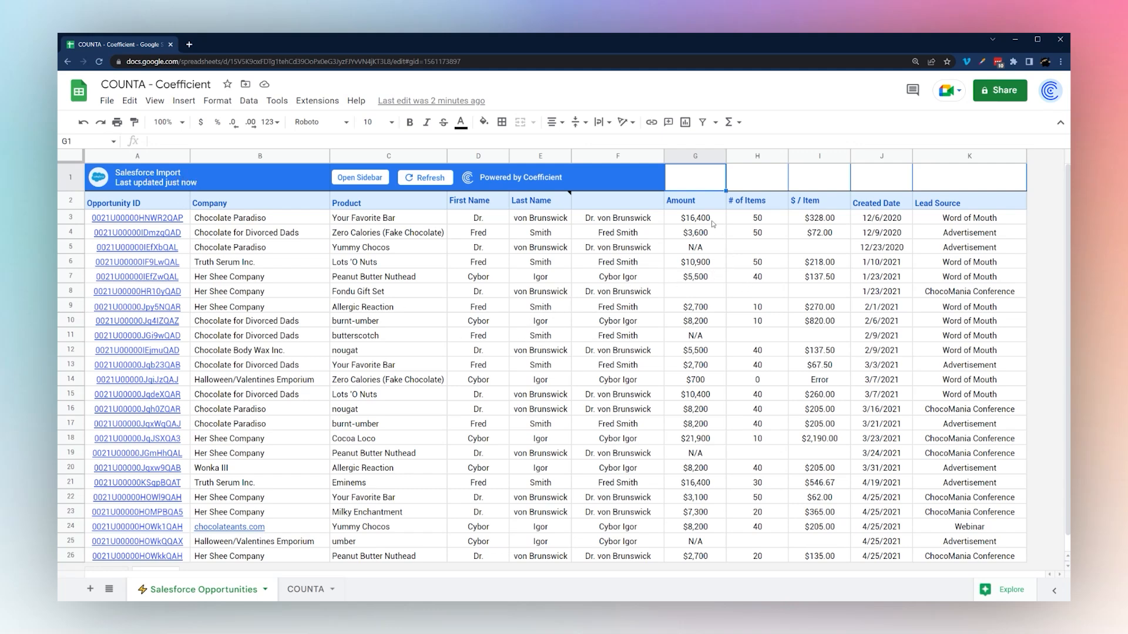
mouse_move(681, 186)
type("=")
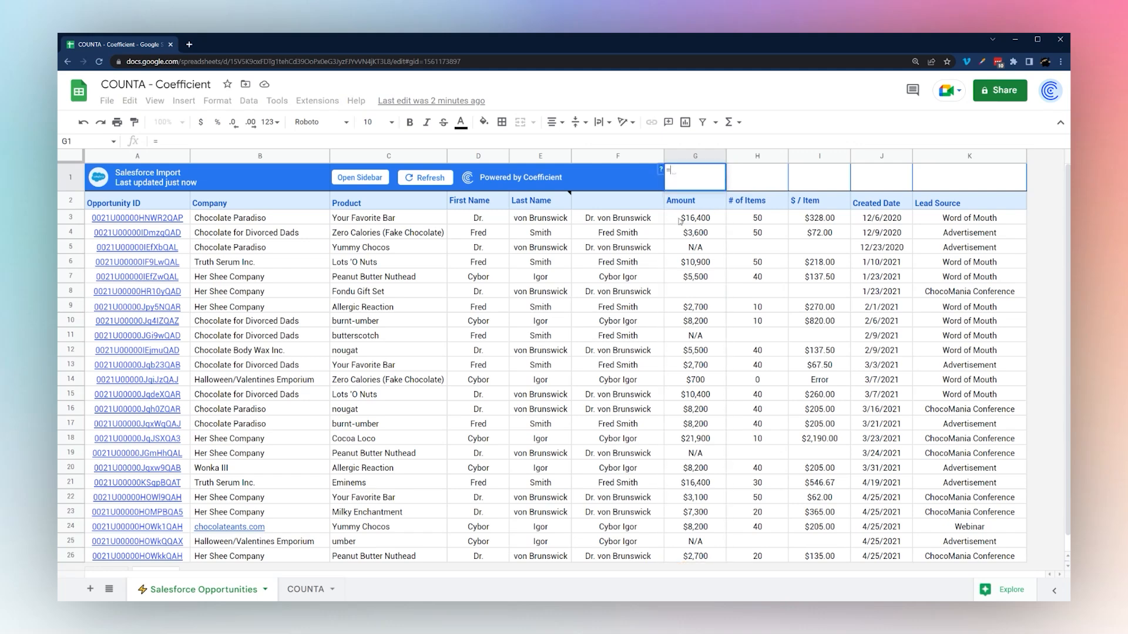
Step: Inspect the Amount column's entries, including an N/A text cell and the empty-looking G8
left_click(694, 217)
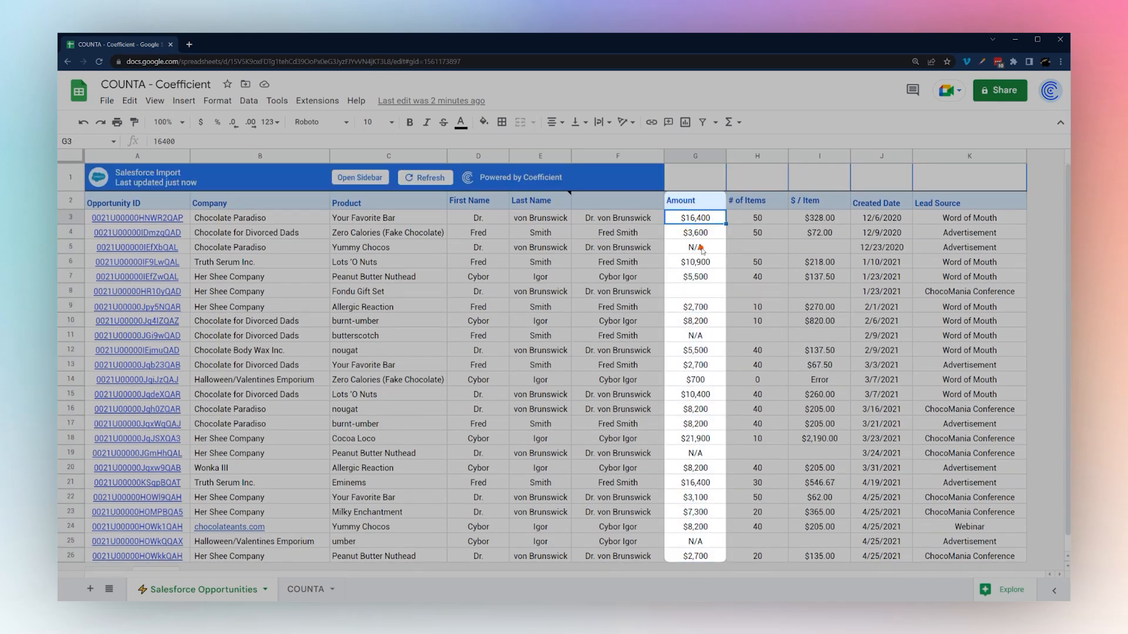
left_click(694, 335)
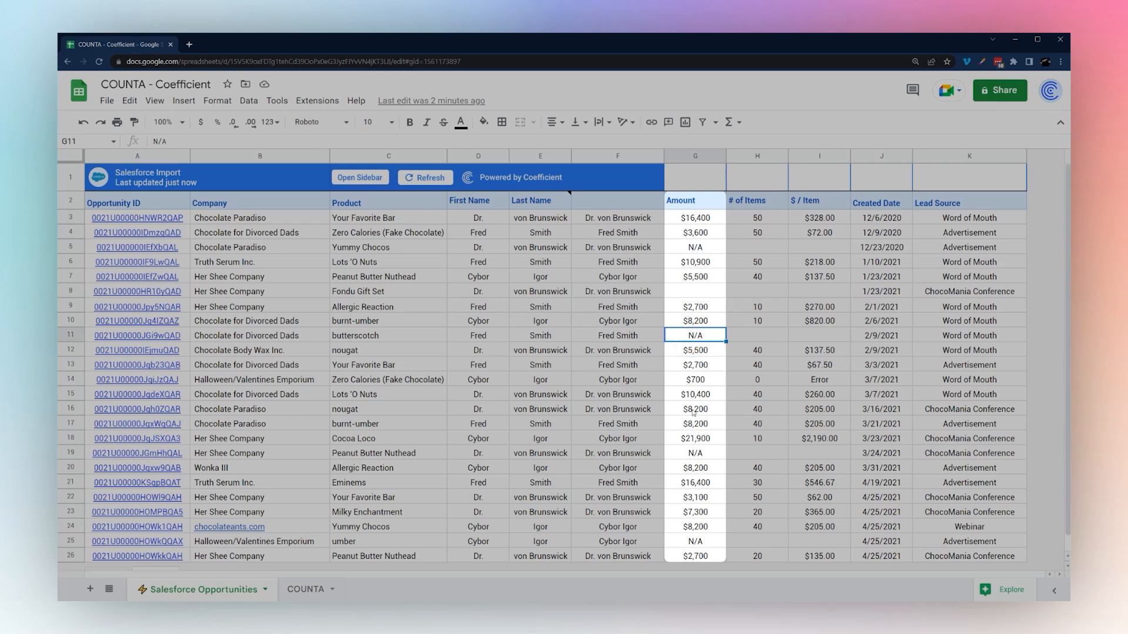
left_click(694, 292)
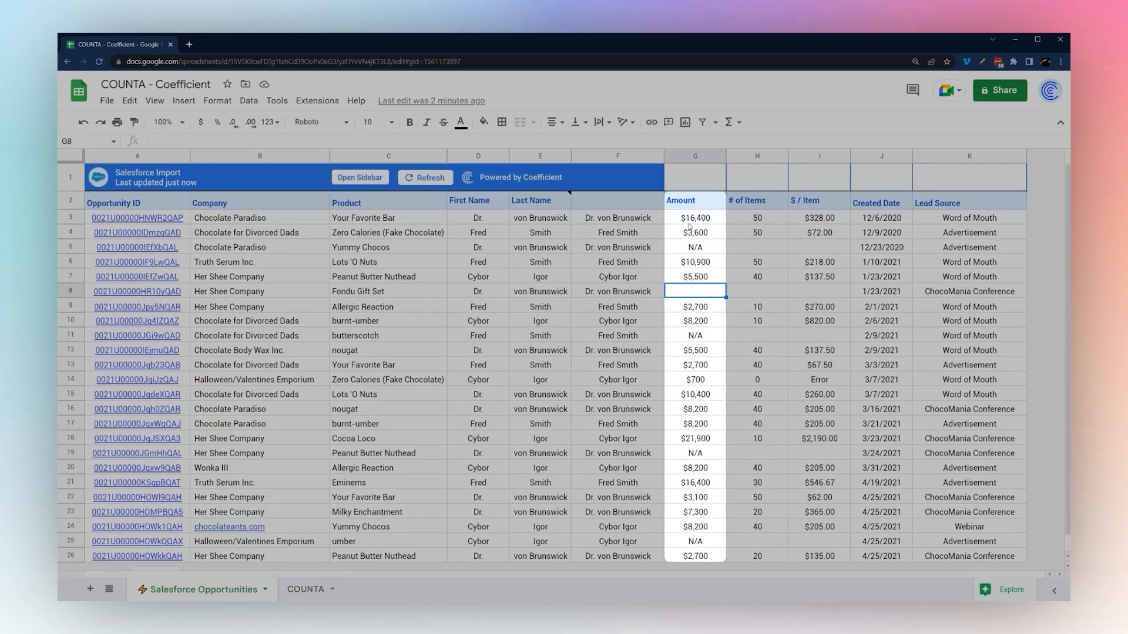
Step: Enter =COUNT(G1:G) in G1, returning 19, and move to H1 for a second formula
type("=count(G3")
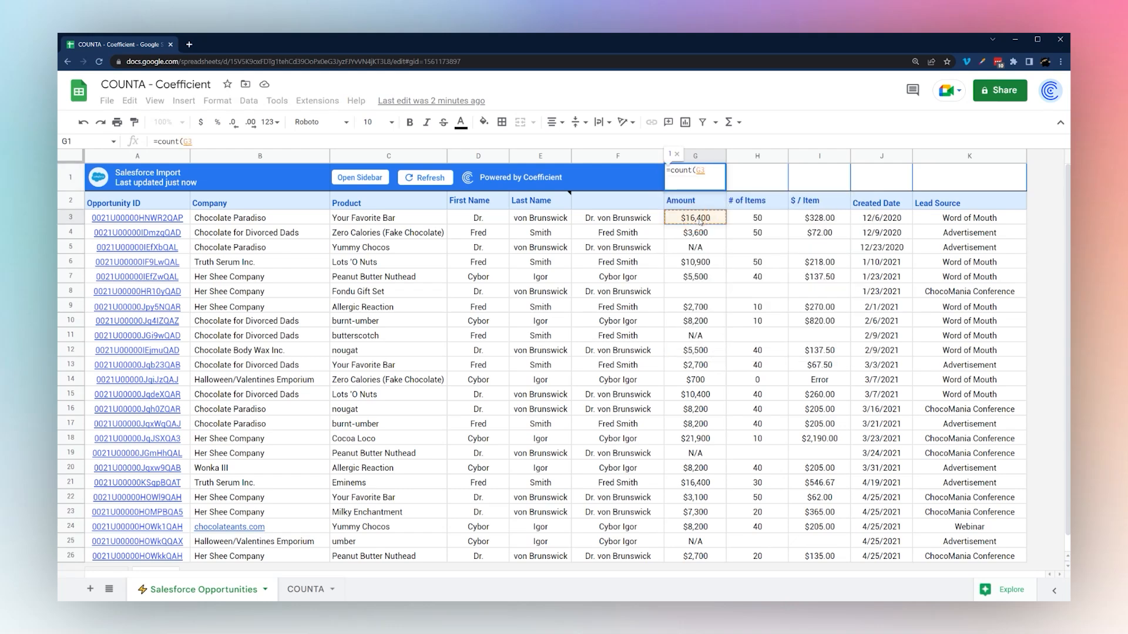
key("Return")
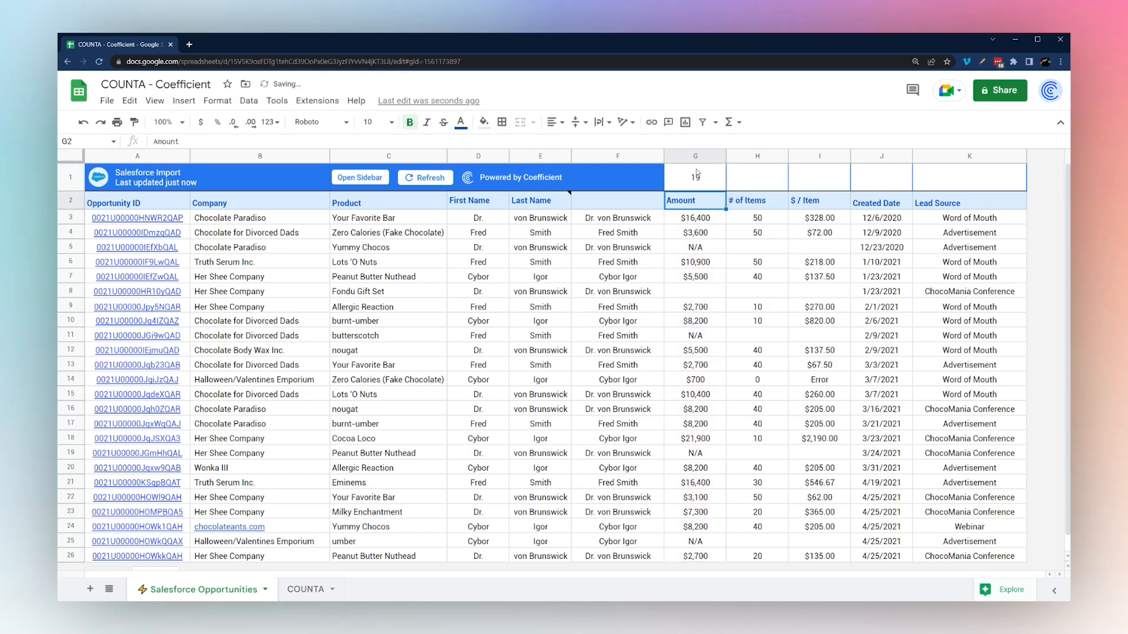
left_click(694, 178)
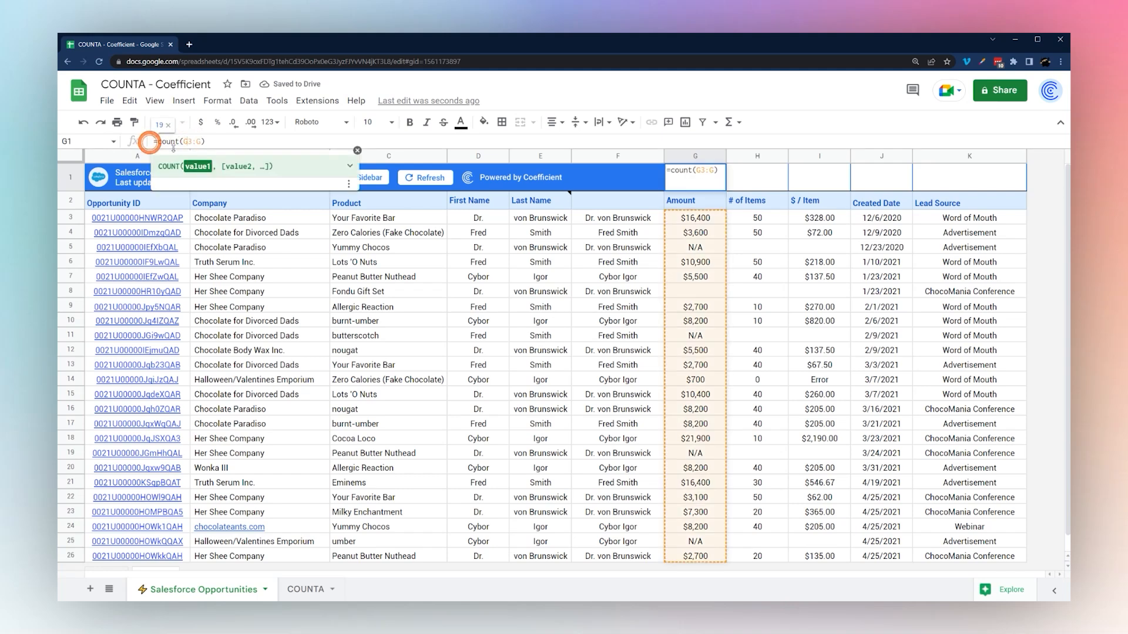
left_click(348, 165)
type("=")
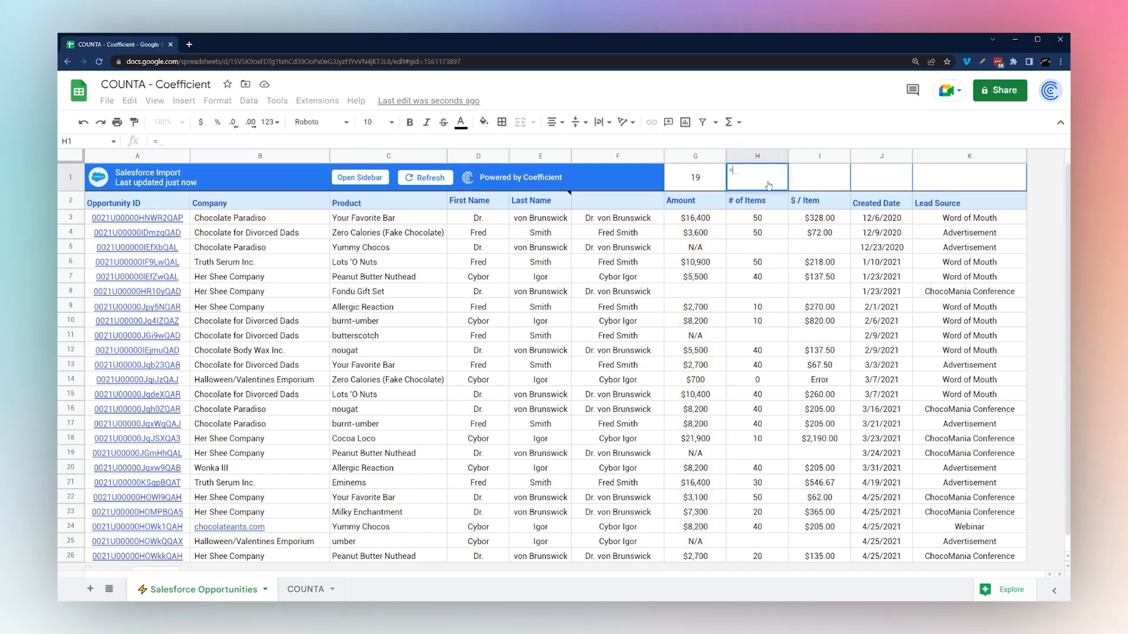
Step: Enter =COUNTA(G3:G) in H1, returning 24, then compare the N/A and blank-looking amount cells
type("counta(")
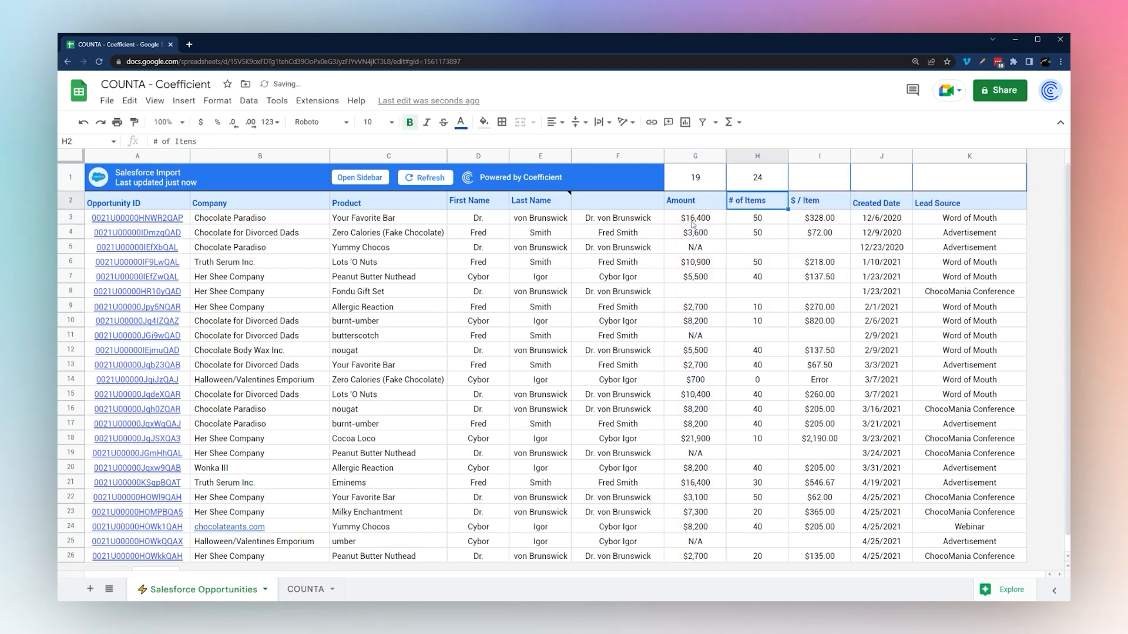
left_click(757, 177)
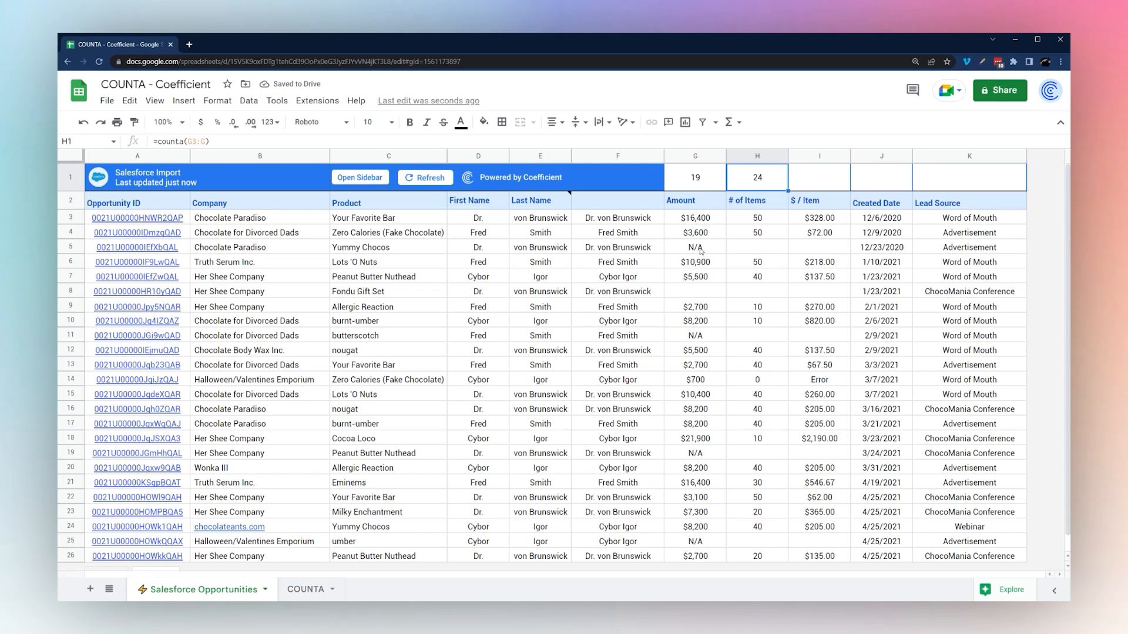
left_click(694, 454)
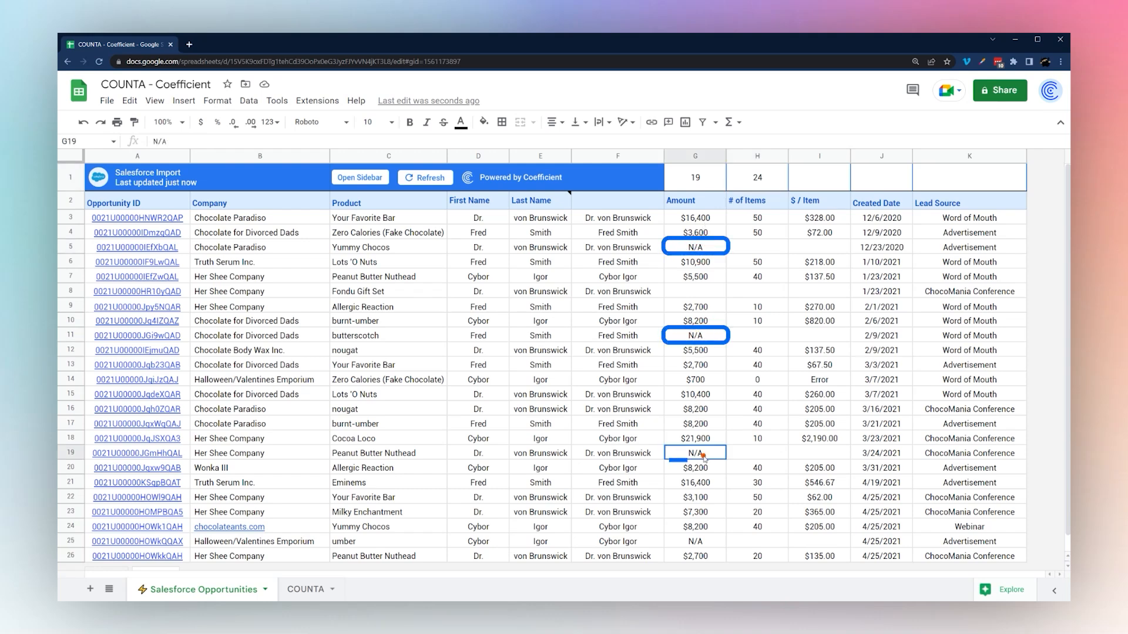
left_click(694, 291)
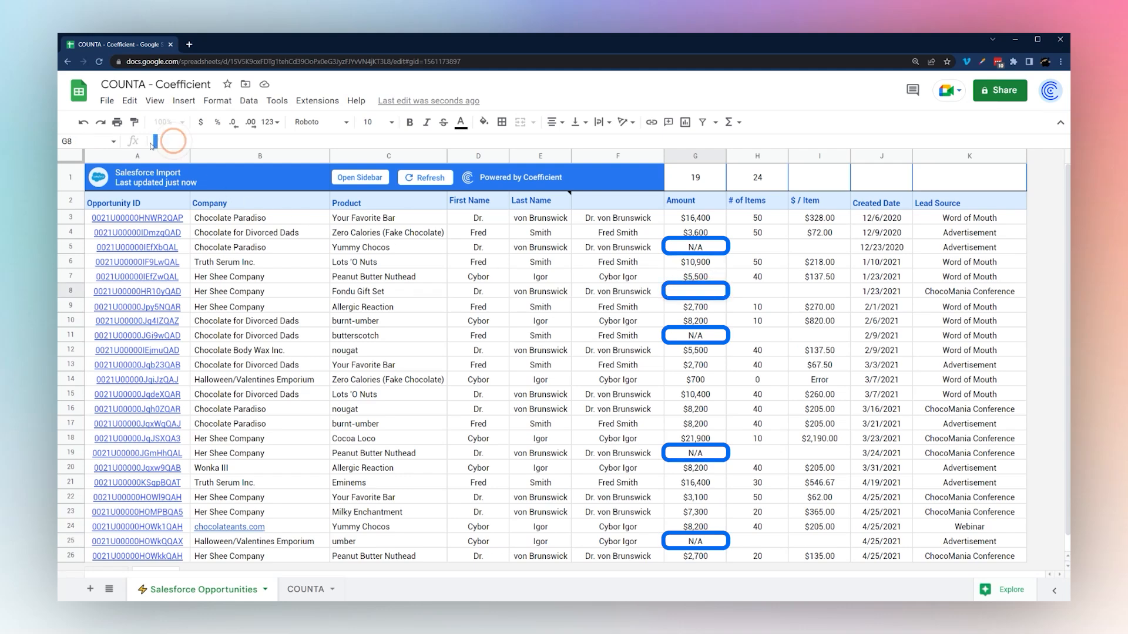
Step: Truly clear cell G8, undoing and redoing to confirm H1 drops from 24 to 23
left_click(694, 291)
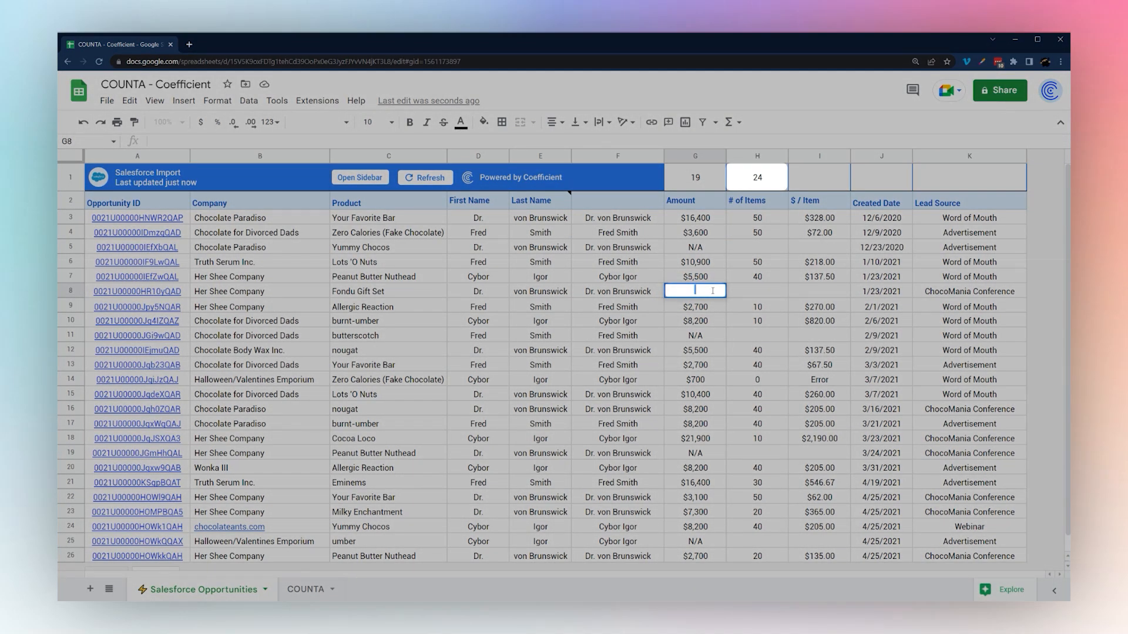
left_click(756, 177)
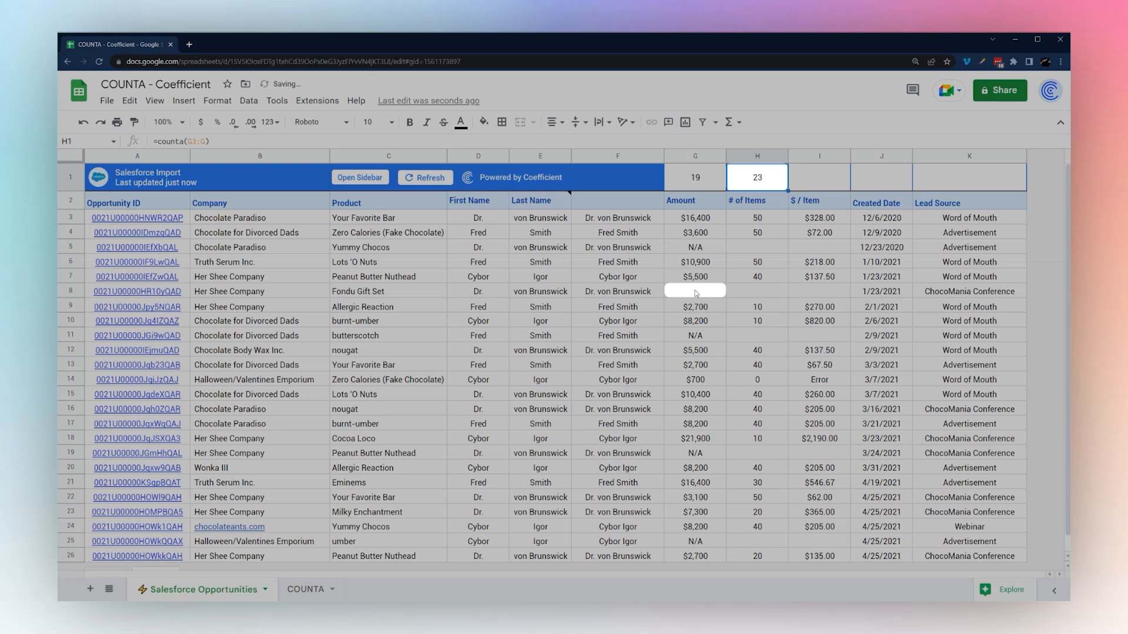
left_click(693, 291)
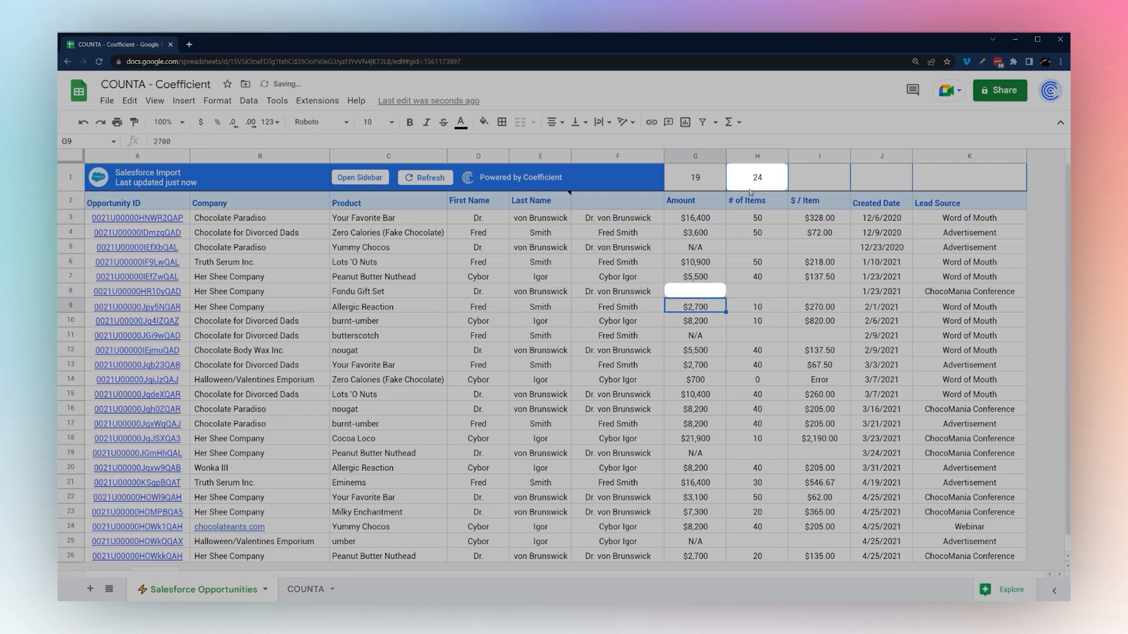
left_click(694, 290)
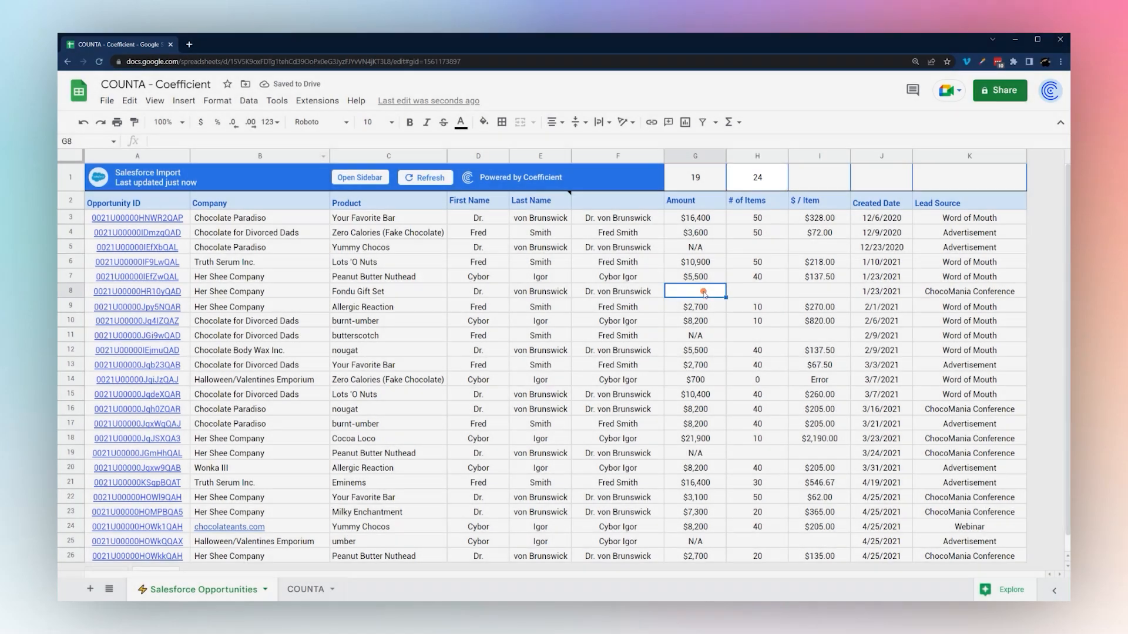
left_click(756, 177)
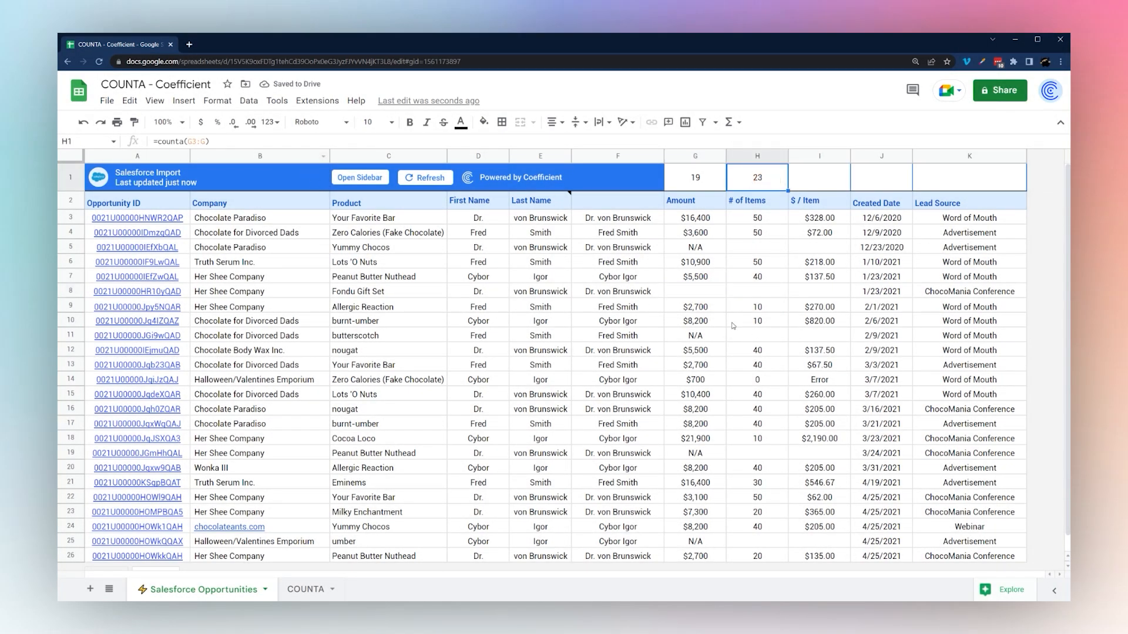
left_click(694, 292)
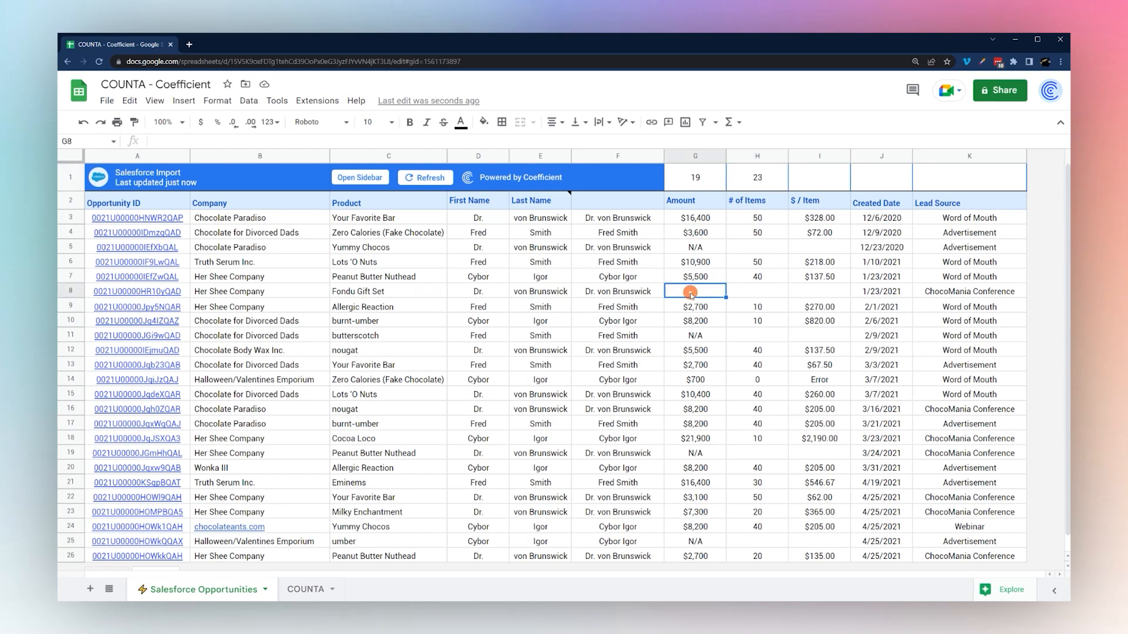
Step: Start an =IF( formula in G8 and cancel it unfinished, leaving G1 as the COUNTA count of 23
type("=IF(G7")
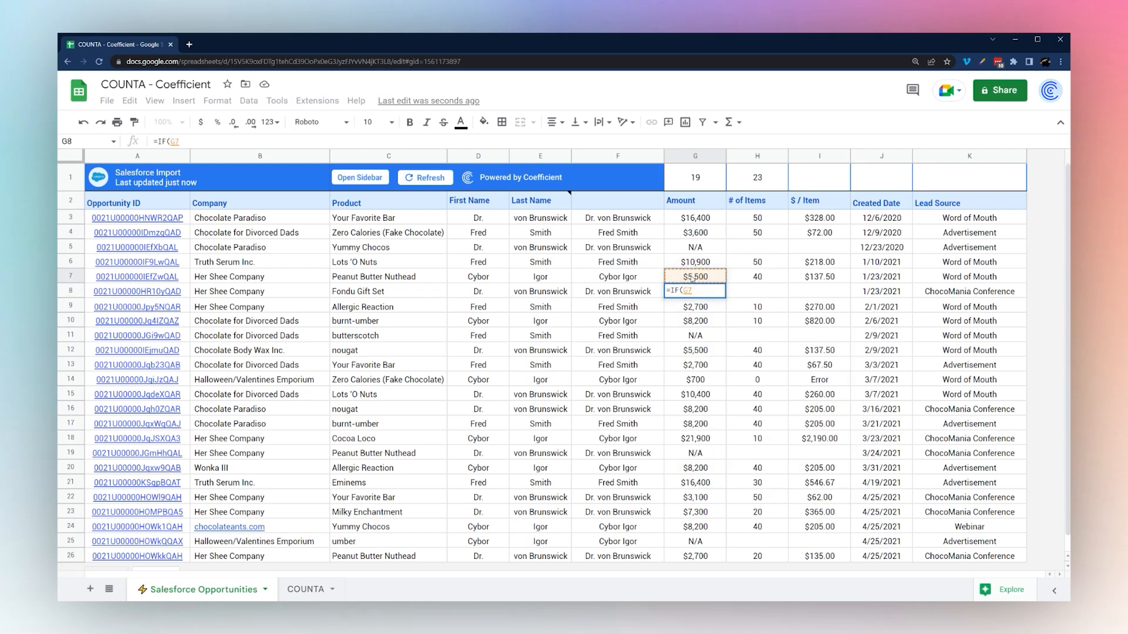
type(">")
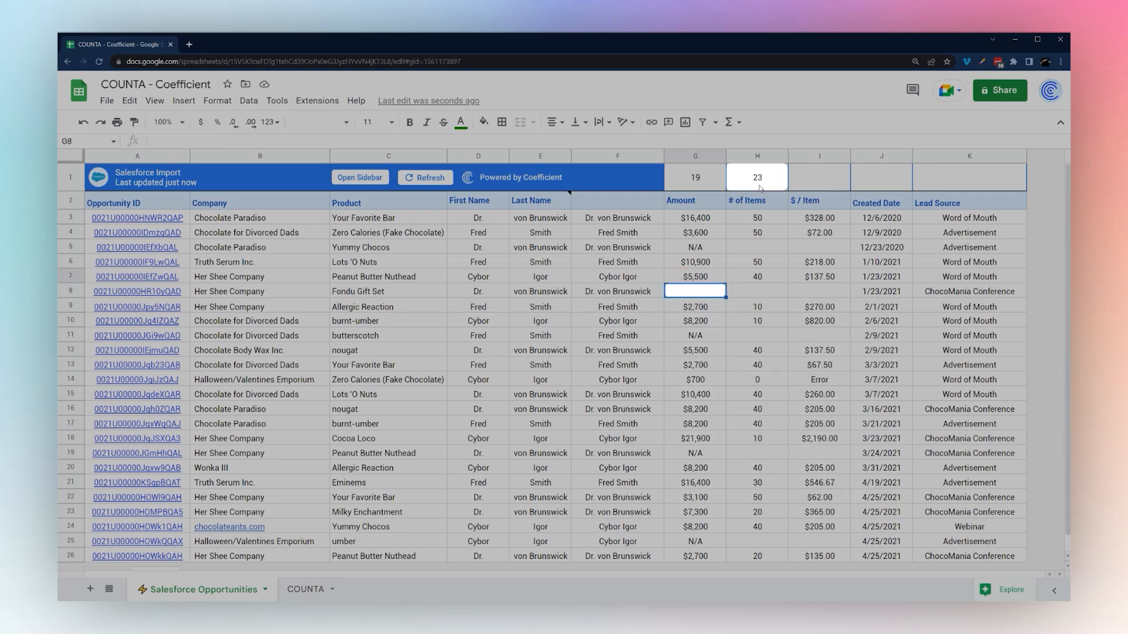
key("Delete")
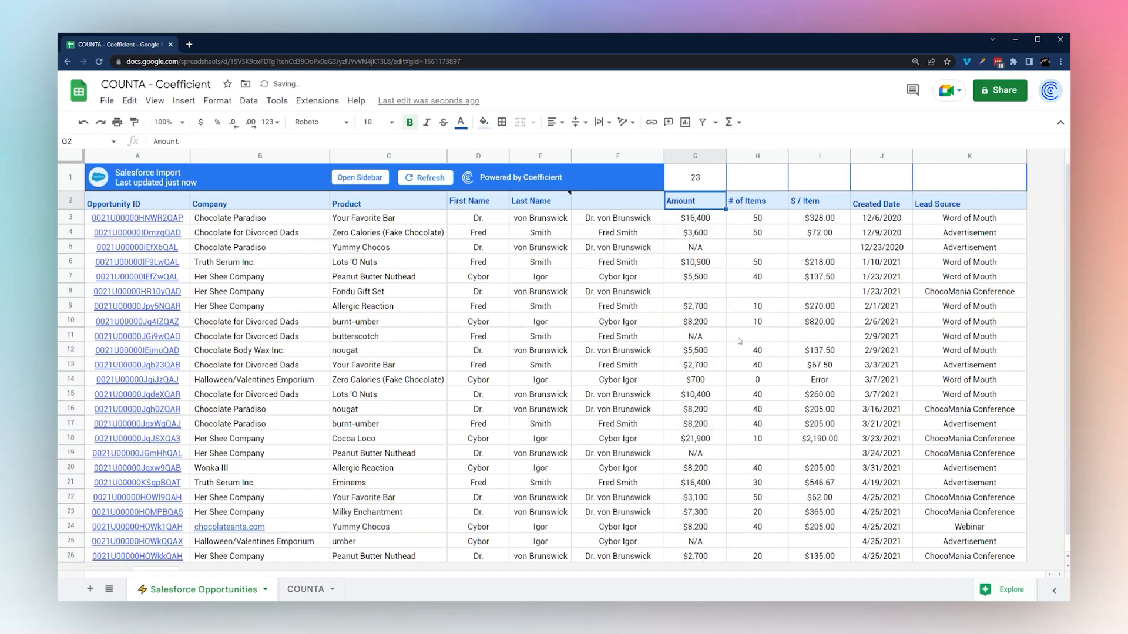
Step: Copy the G1 count formula to K1, then delete both K1 and G1
left_click(694, 178)
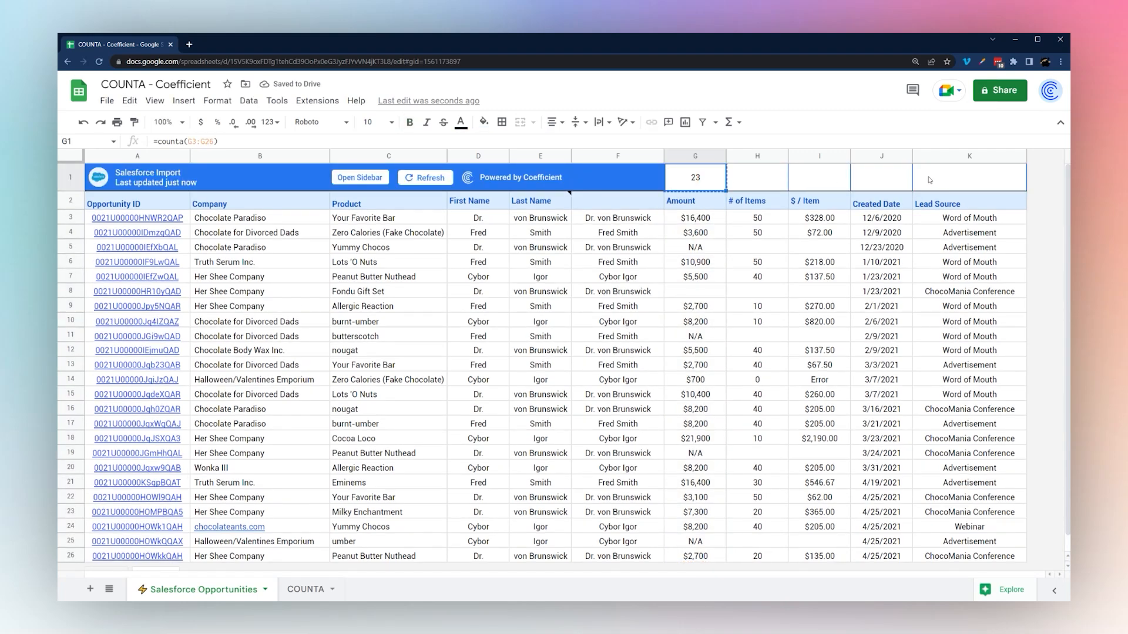
left_click(970, 178)
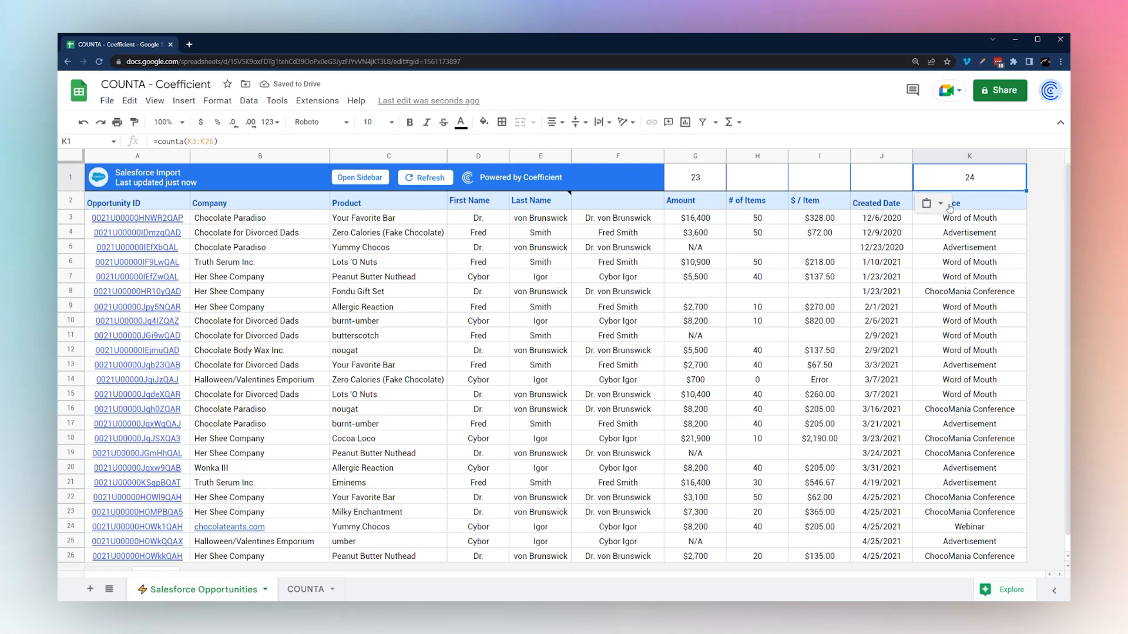
key("Delete")
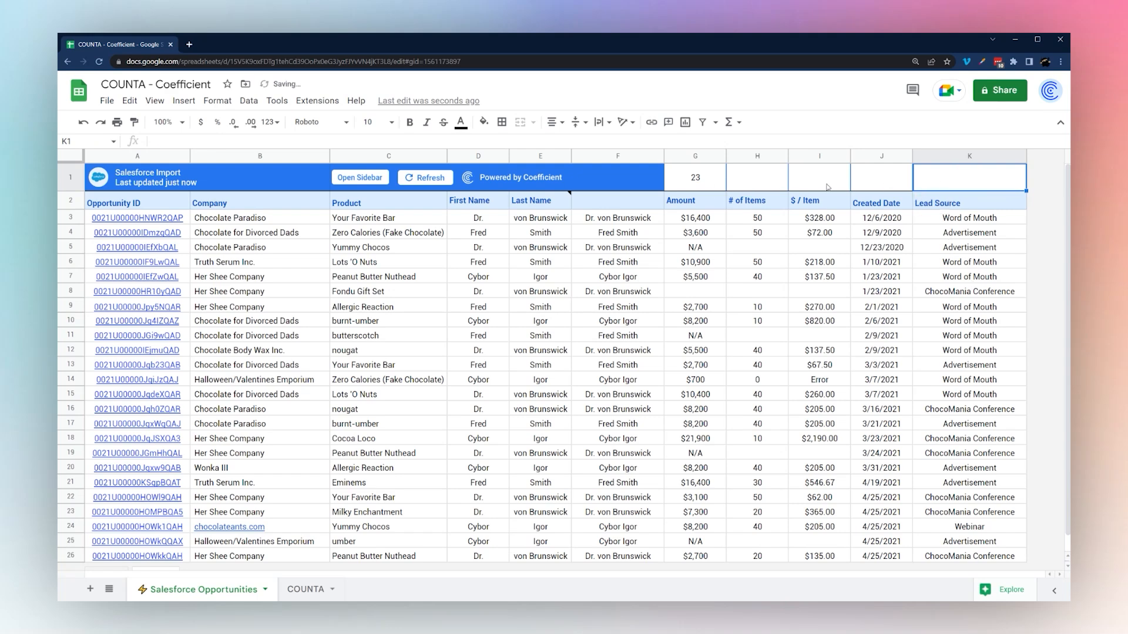
left_click(693, 177)
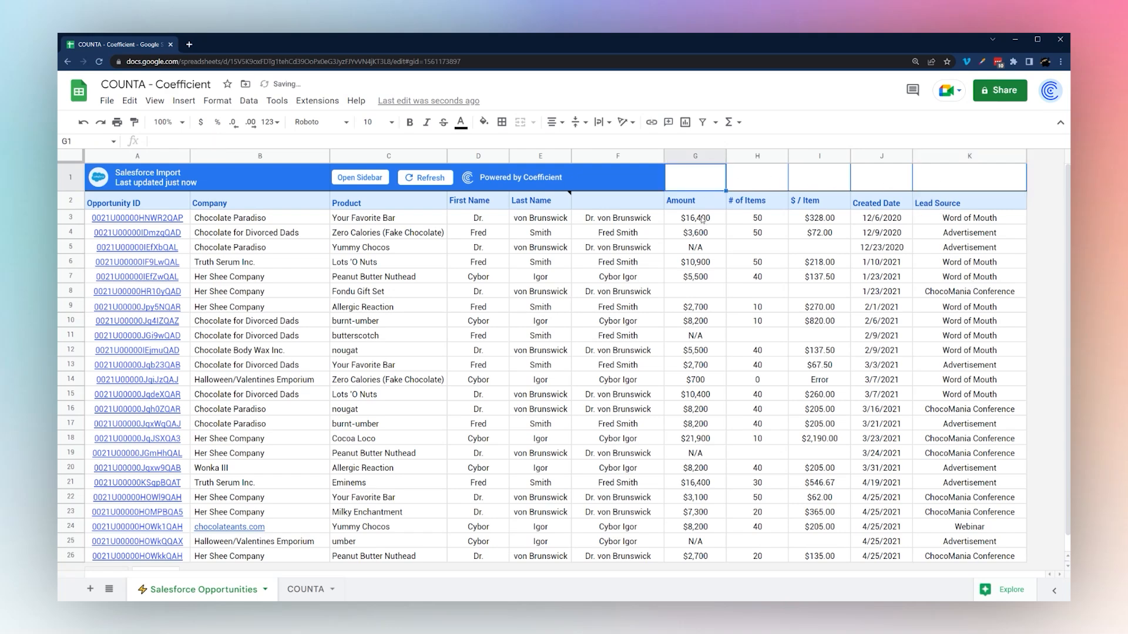
Step: Switch to the COUNTA sheet and begin a count formula in Table #1's Spots Taken cell F2
left_click(305, 588)
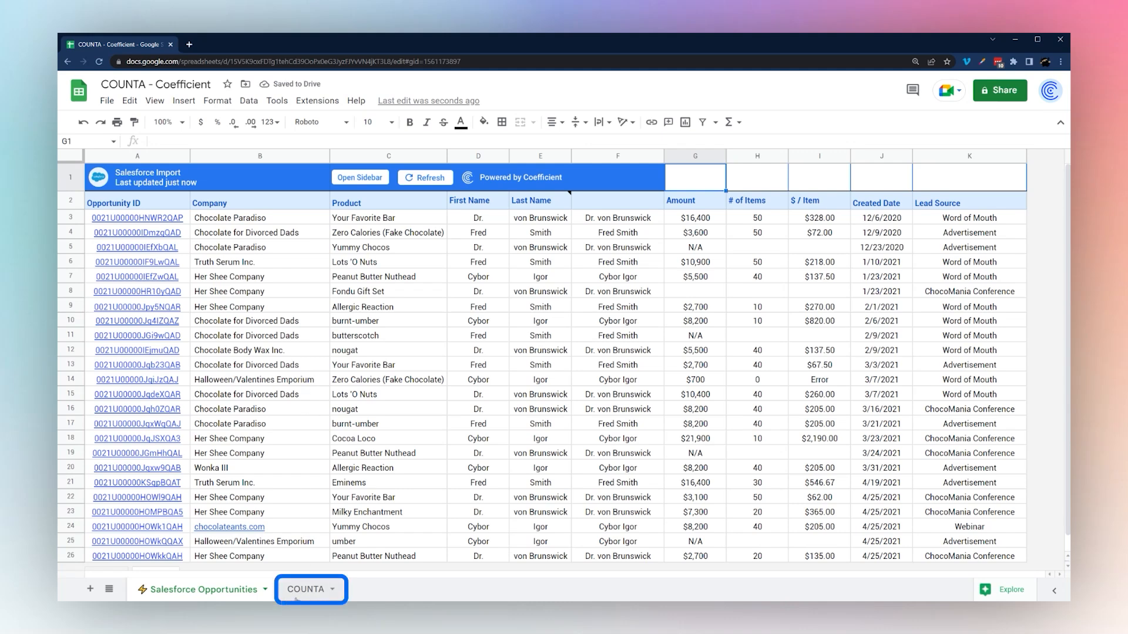
left_click(305, 588)
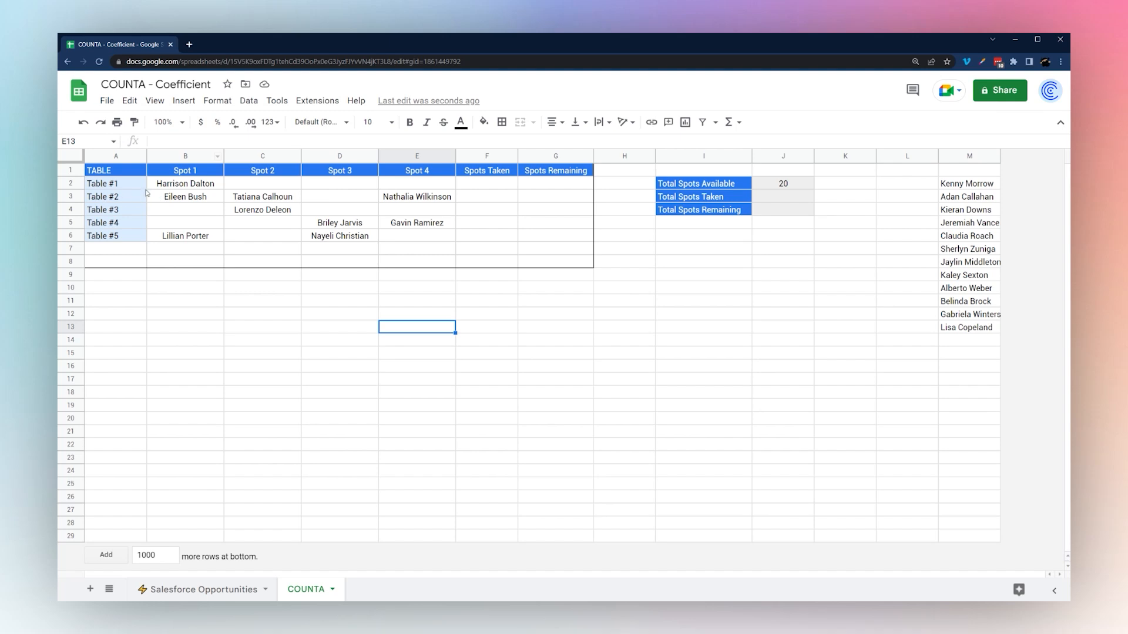
left_click(487, 183)
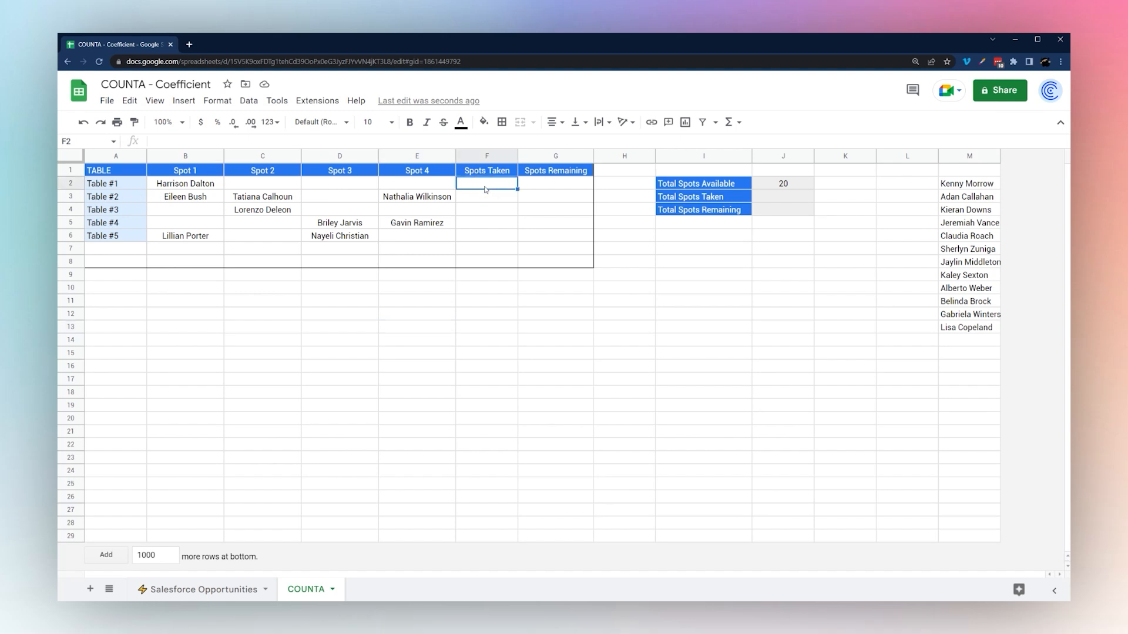
type("=coun")
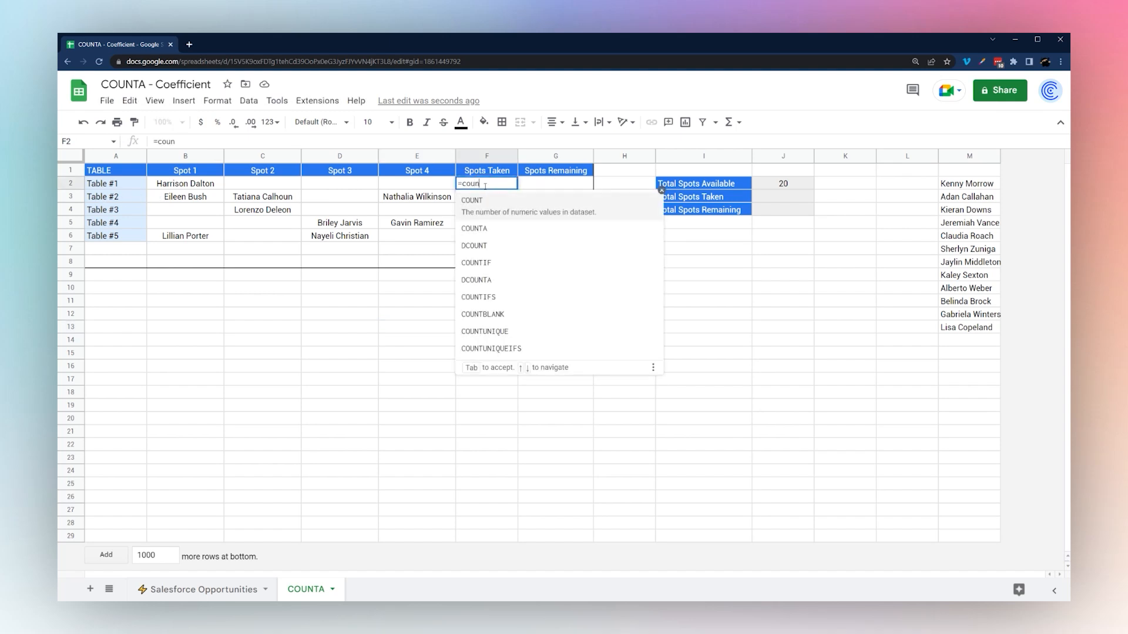
Step: Enter =COUNTA(B2:E2) in F2 and autofill F3:F6, giving counts 1, 3, 1, 2, 2
type("a")
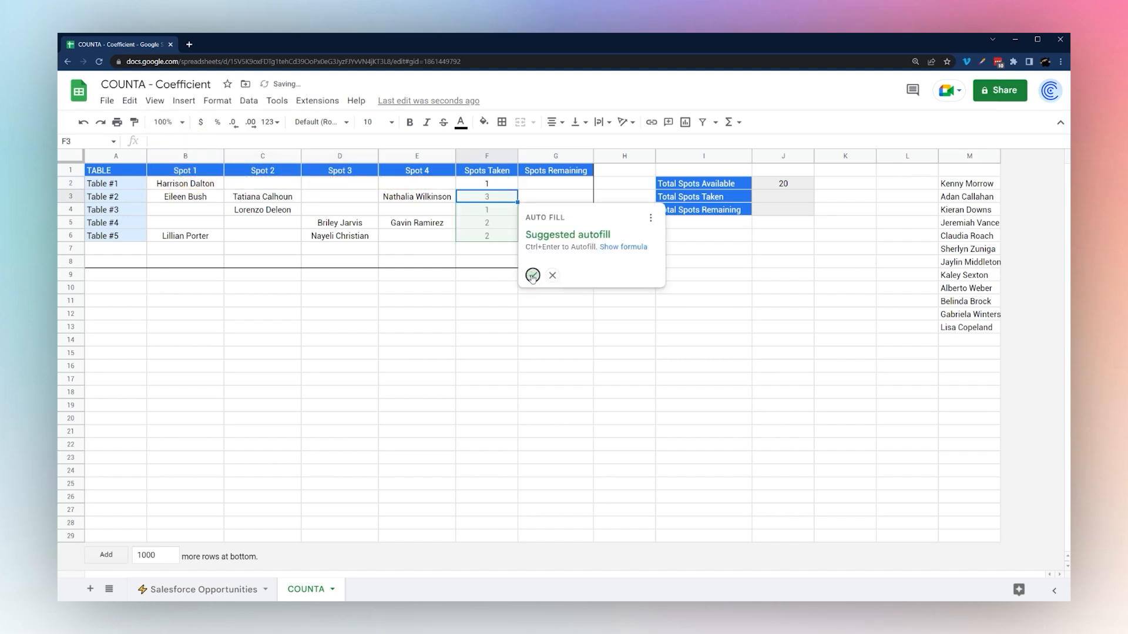
left_click(552, 275)
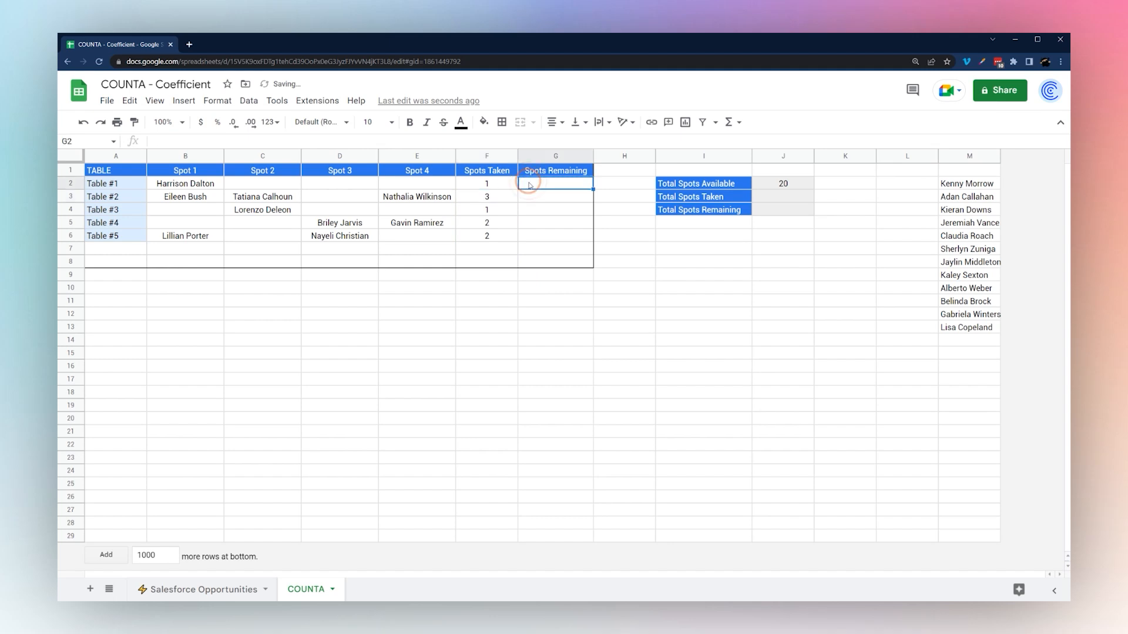
Step: Enter =4-F2 in G2 and fill Spots Remaining down to G6
type("=4-F2")
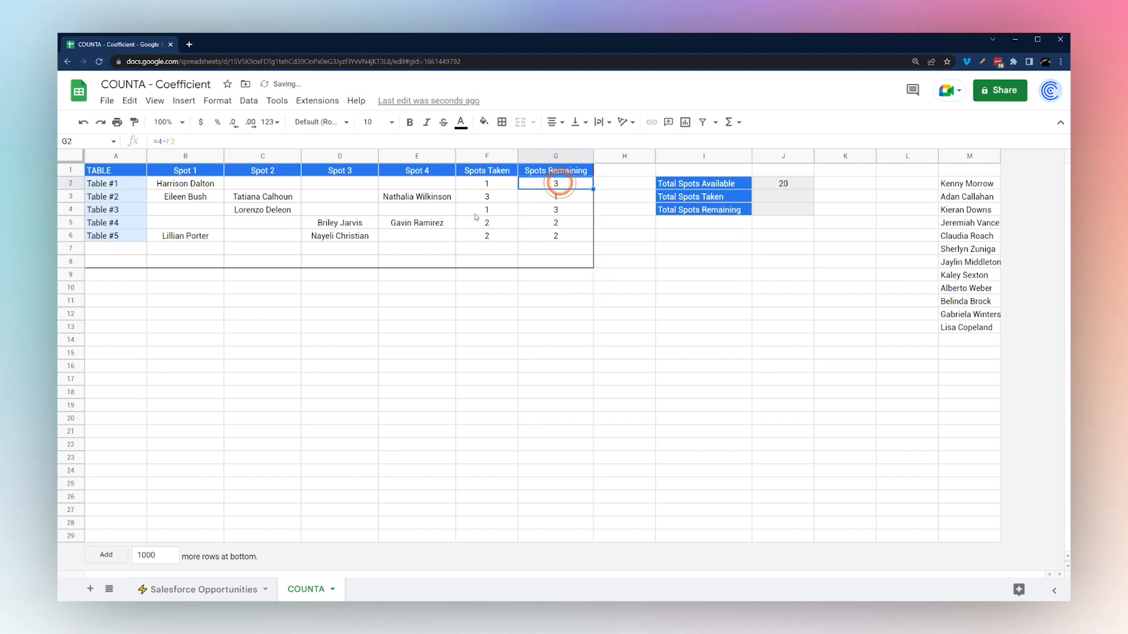
left_click(486, 183)
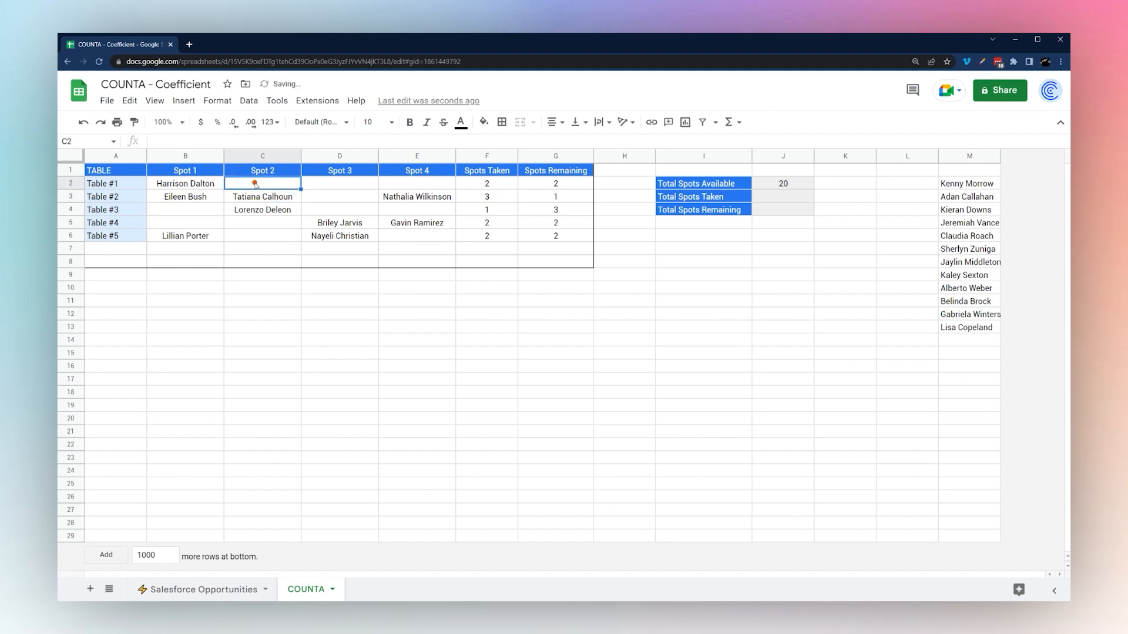
left_click(968, 183)
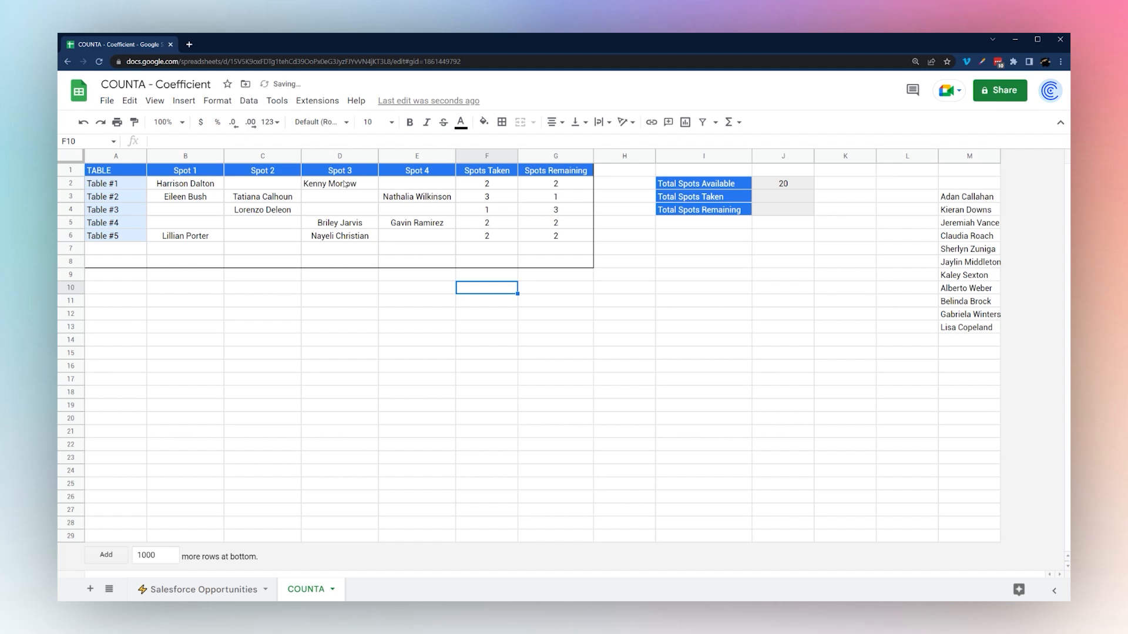
left_click(556, 183)
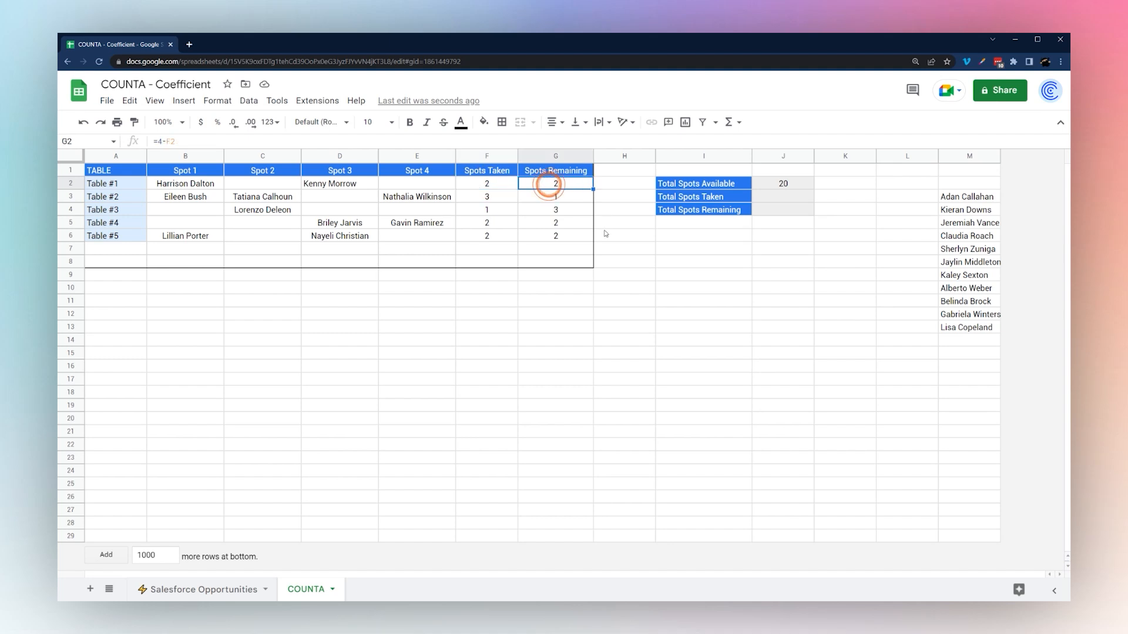
left_click(555, 261)
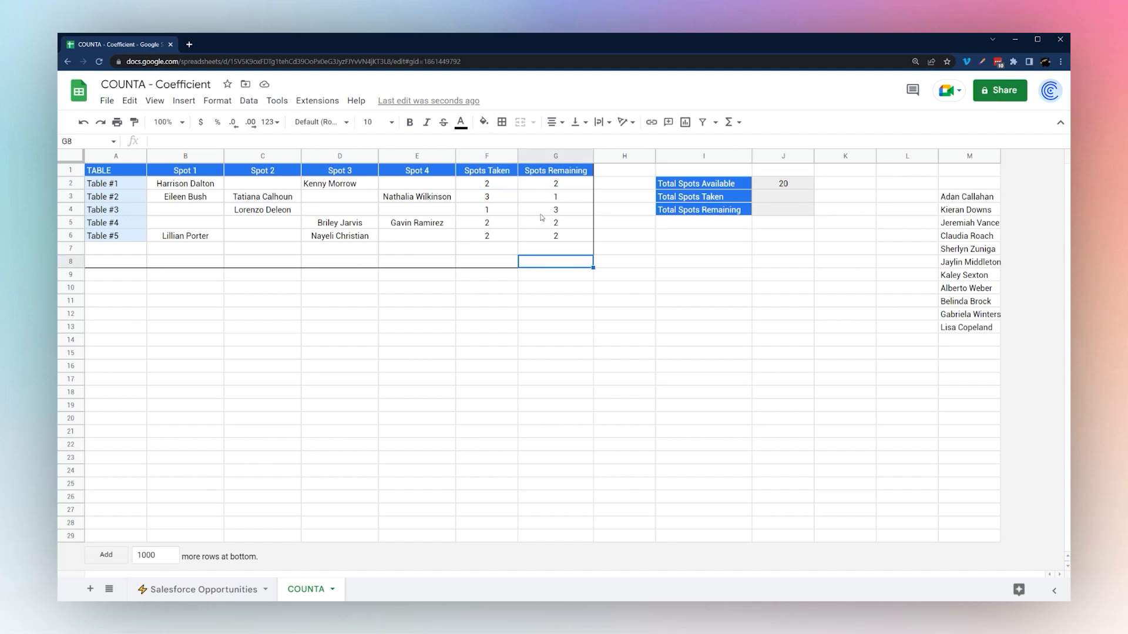
left_click(782, 183)
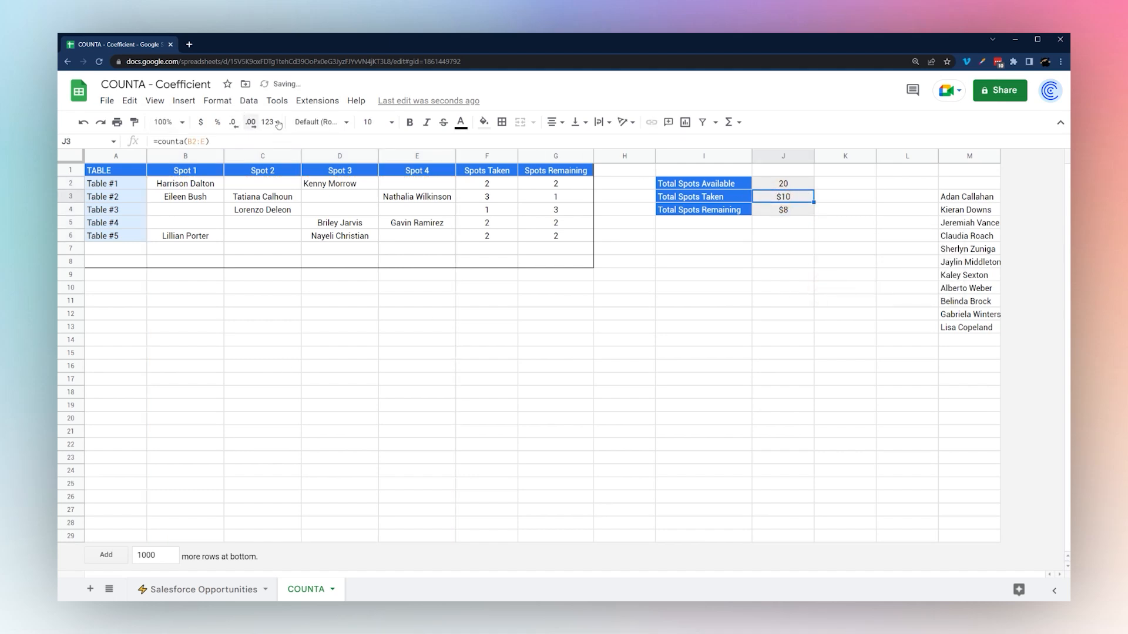
Step: Set J3 to =COUNTA(B2:E) and J4 to =J2-J3, both formatted as plain numbers showing 10
left_click(233, 121)
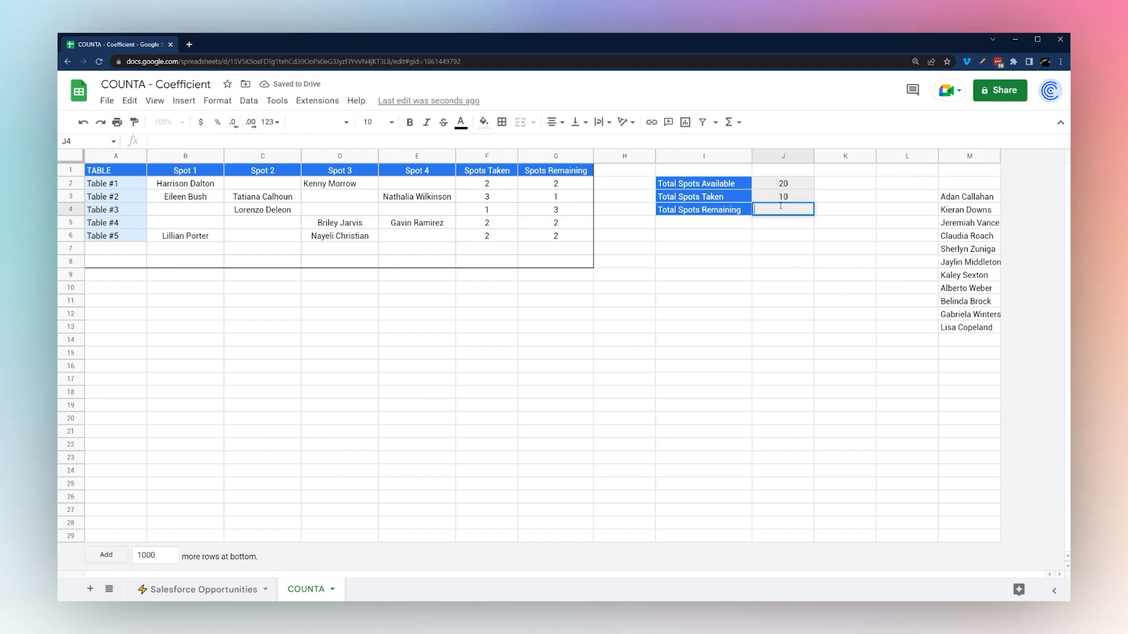
left_click(782, 196)
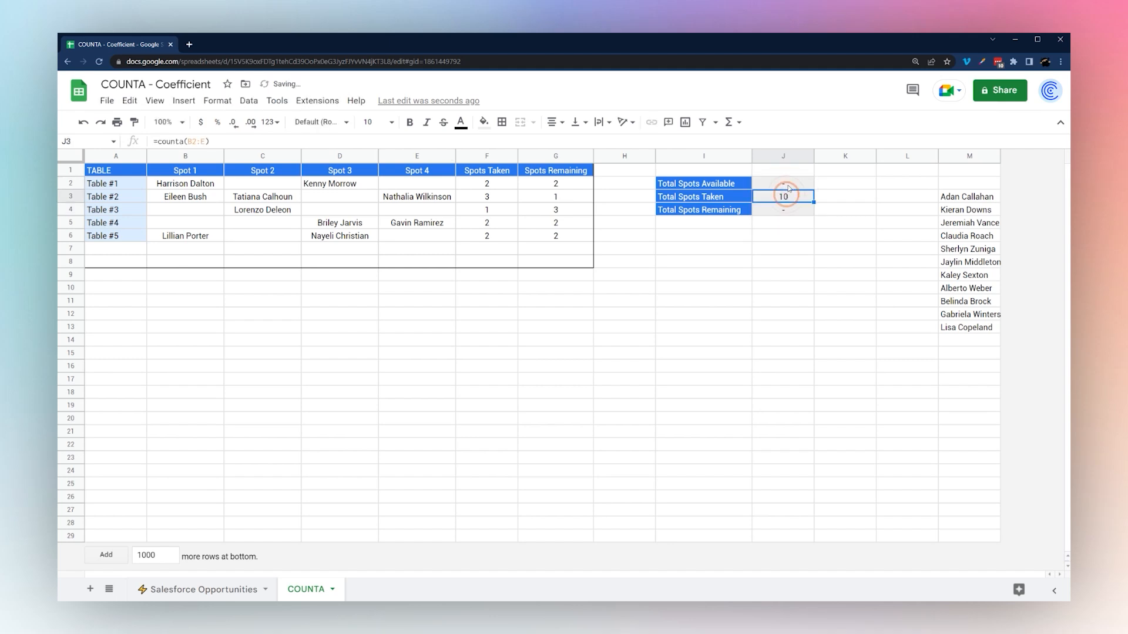
left_click(782, 209)
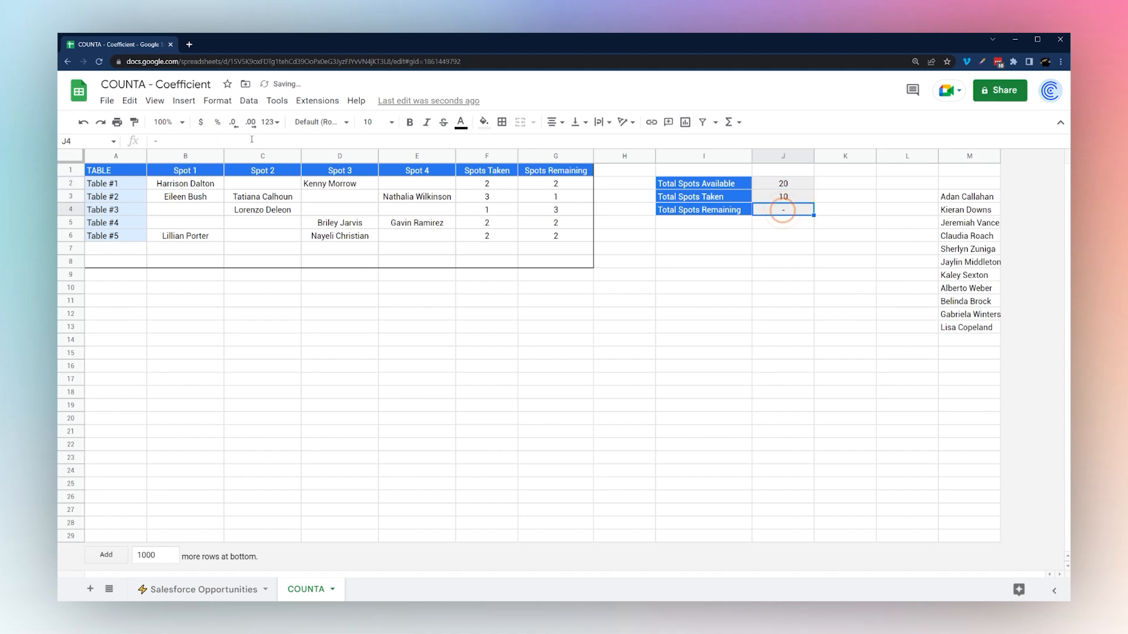
type("=")
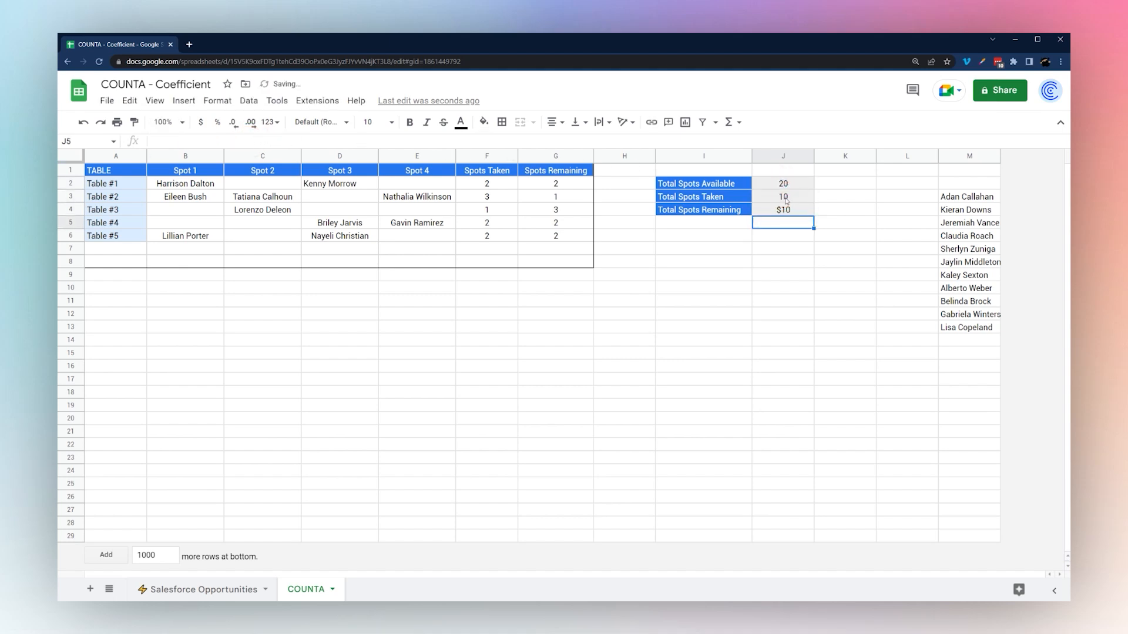
left_click(273, 121)
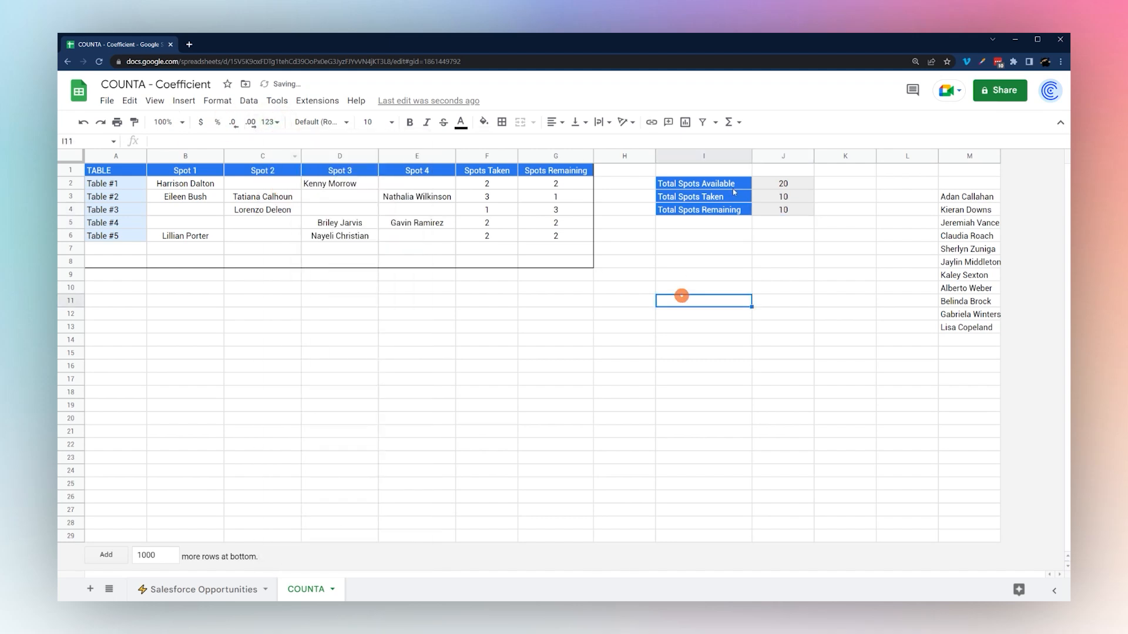
left_click(969, 196)
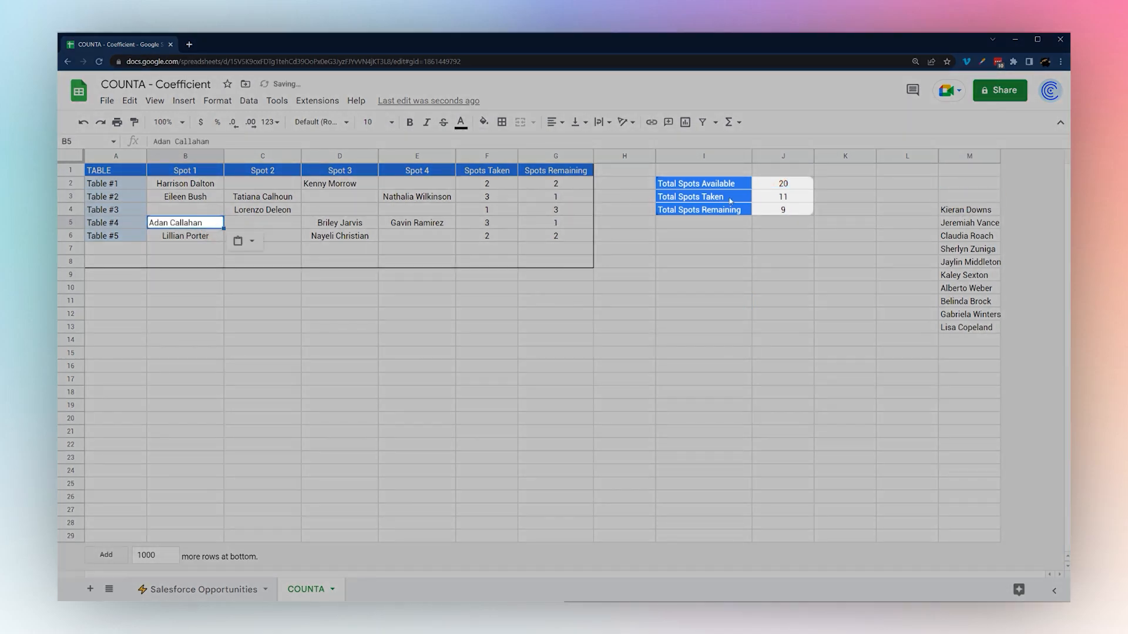
left_click(555, 356)
type("Table #6")
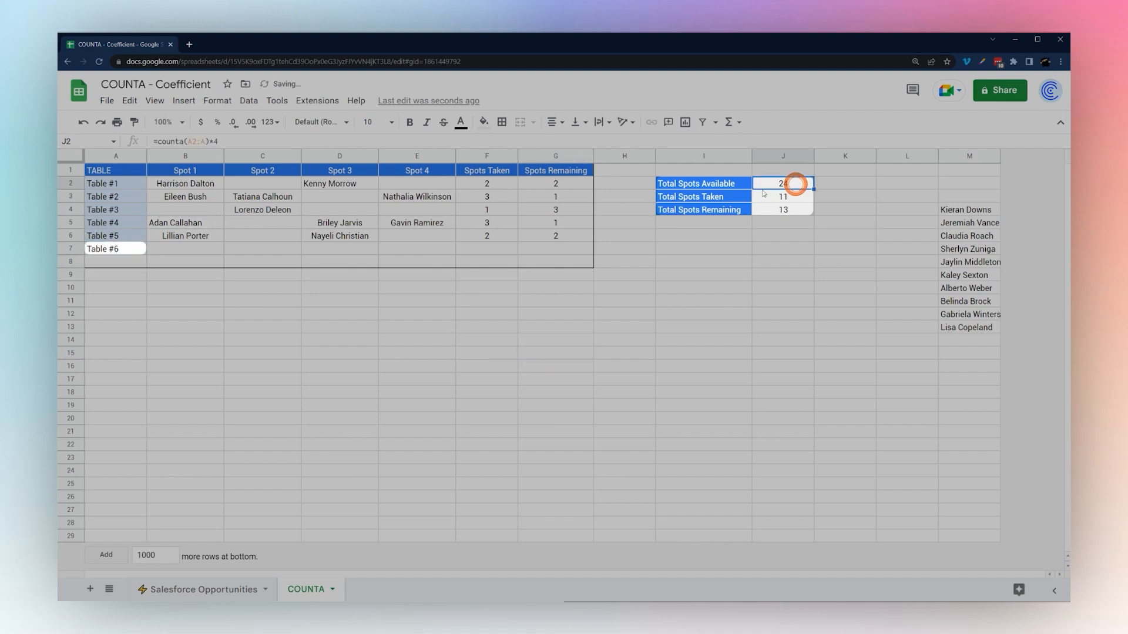
left_click(782, 209)
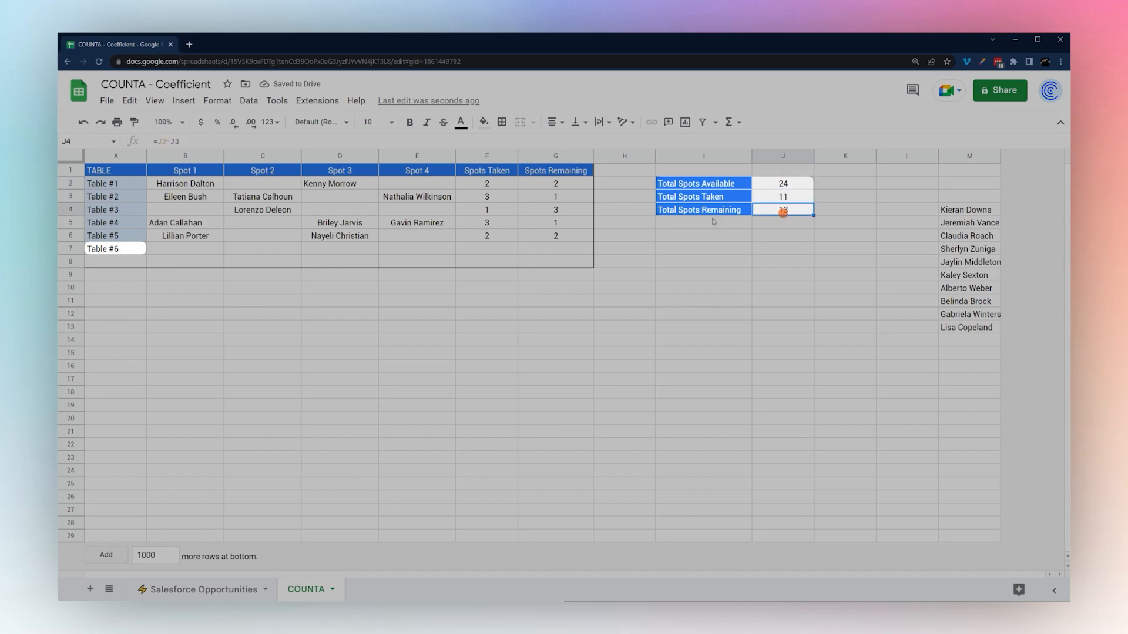
left_click(969, 209)
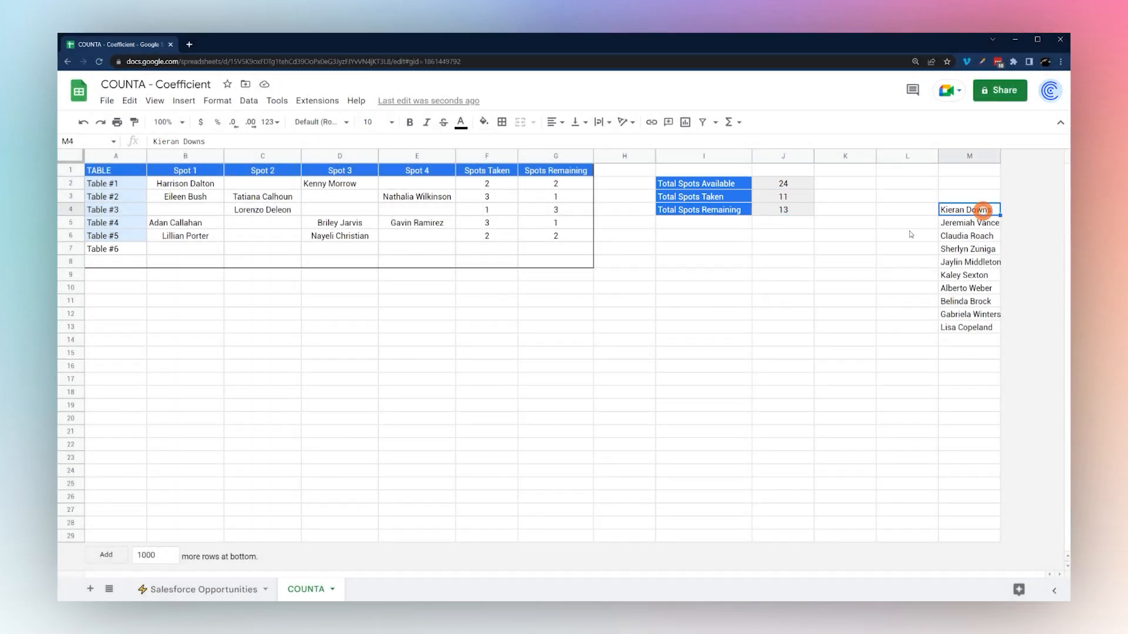
left_click(262, 248)
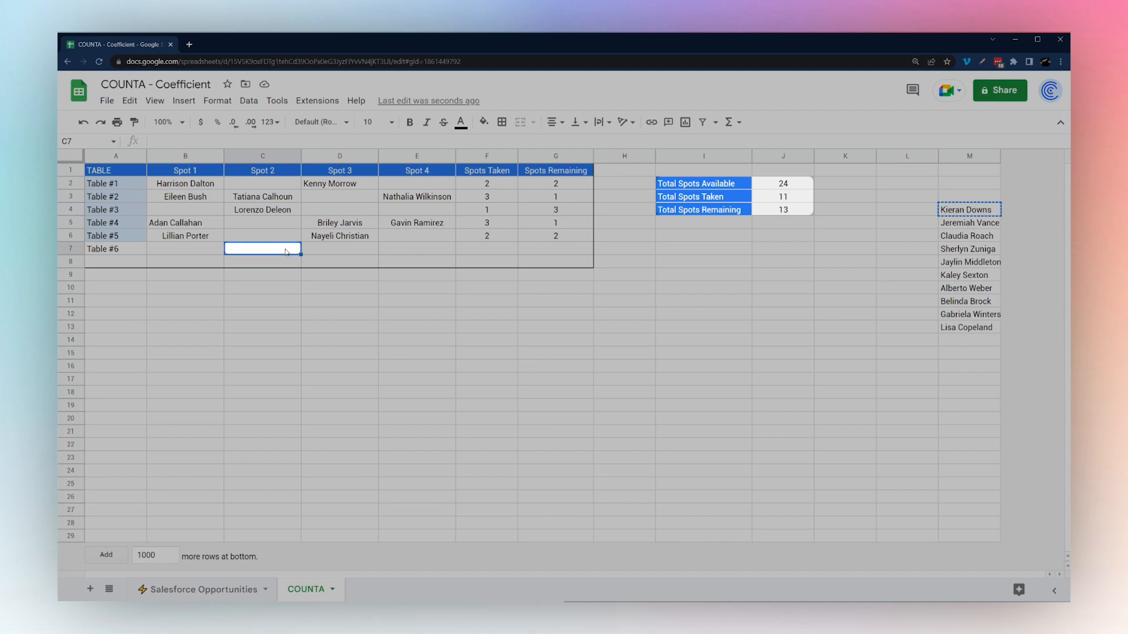
type("Kieran Downs")
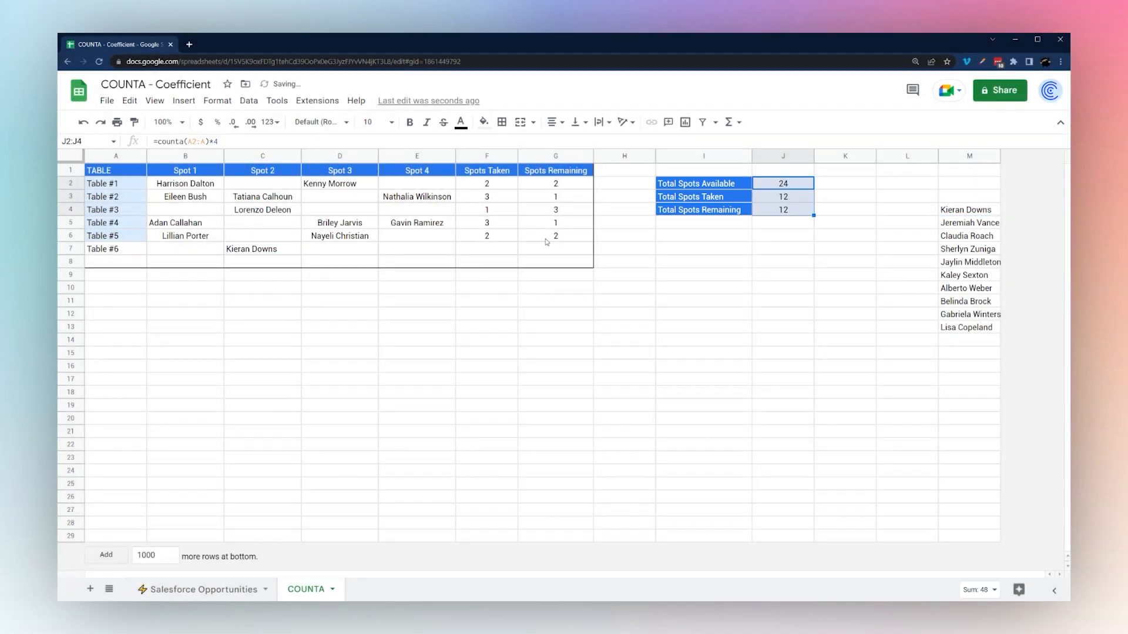
left_click(339, 247)
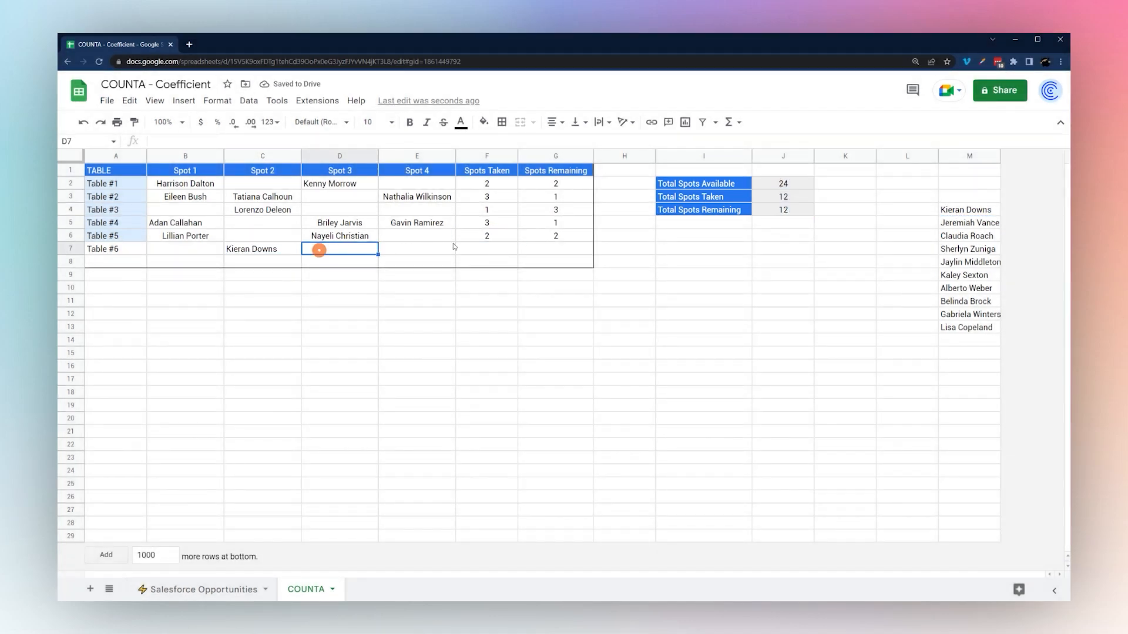
left_click(487, 249)
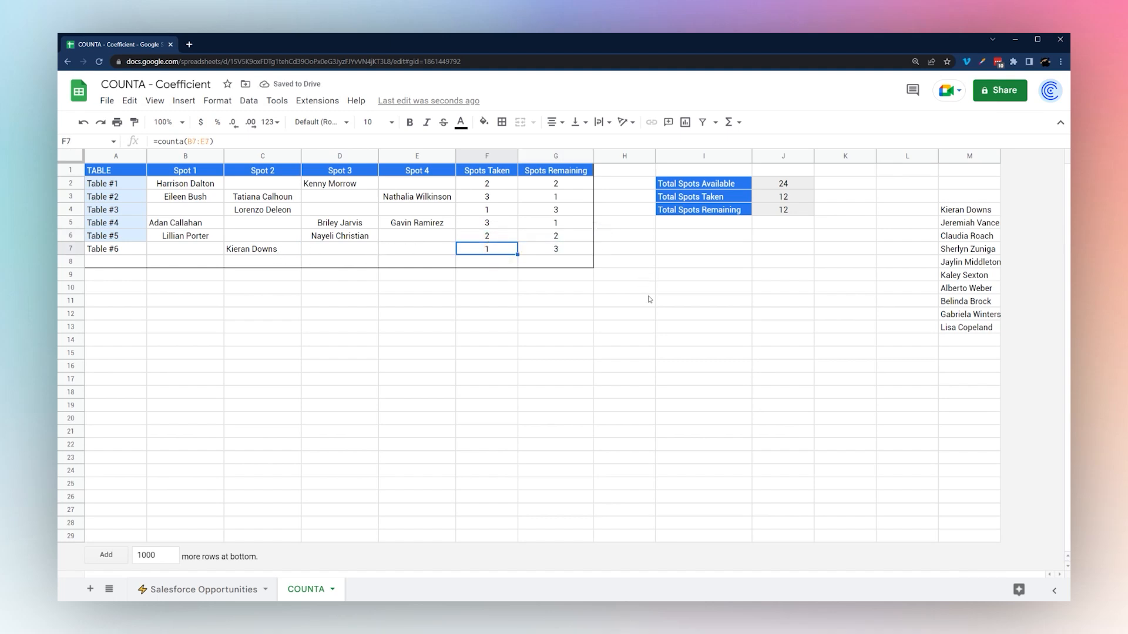
mouse_move(640, 261)
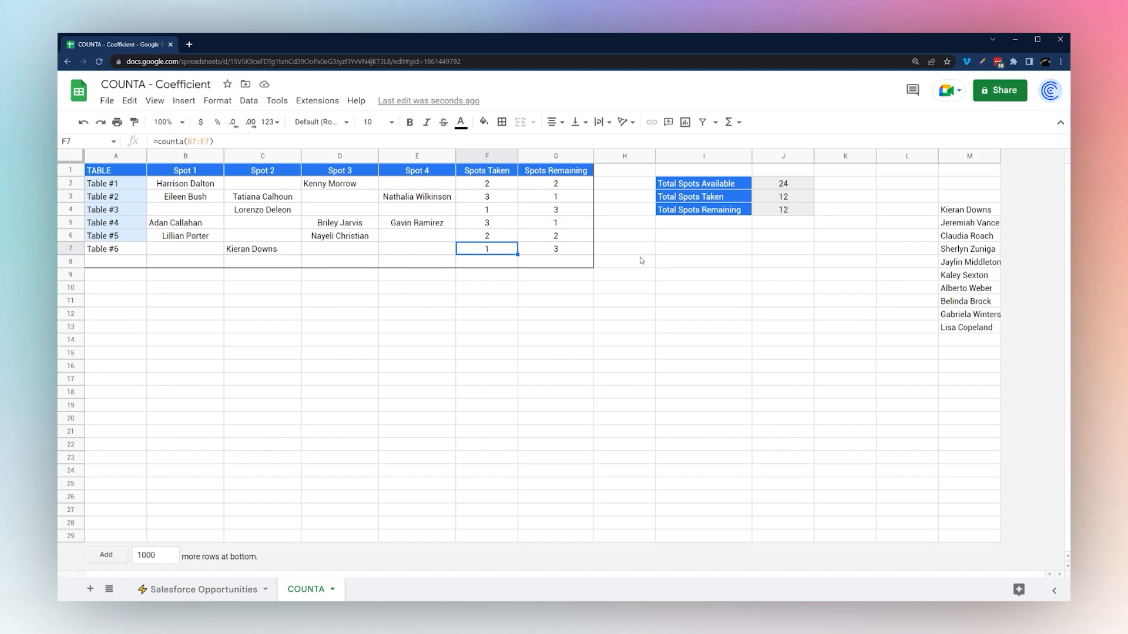
mouse_move(461, 322)
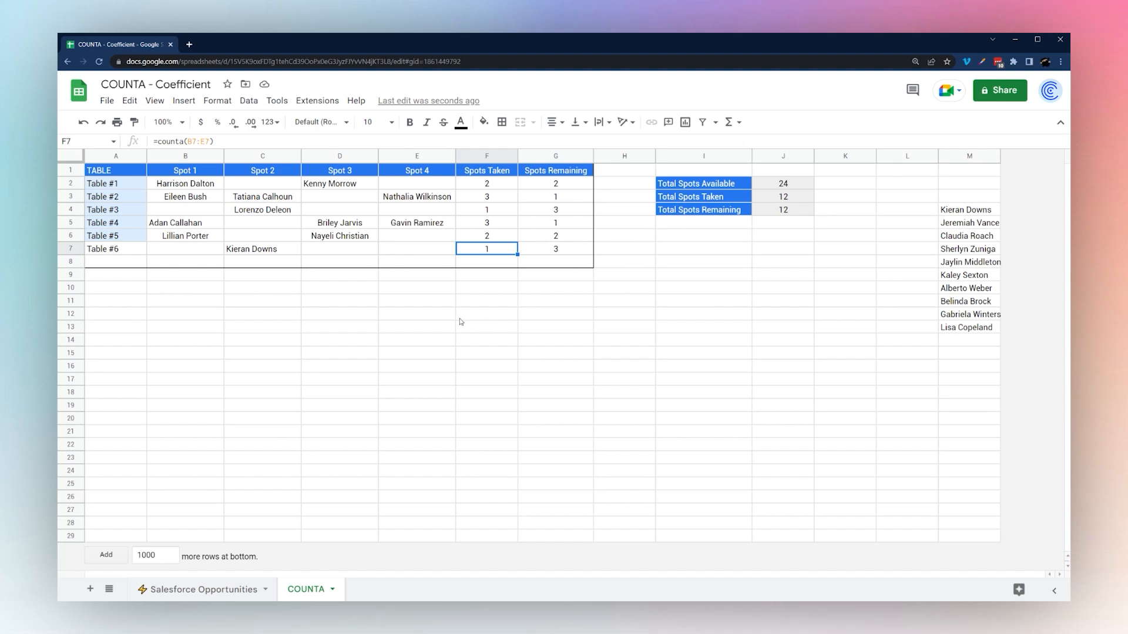
mouse_move(277, 101)
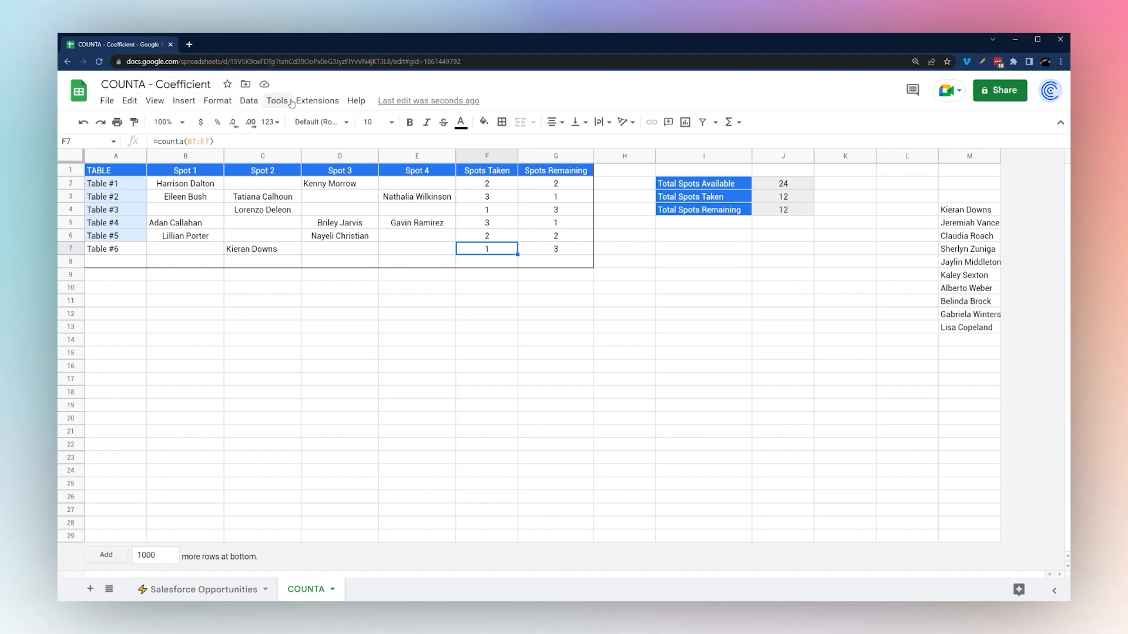
left_click(316, 100)
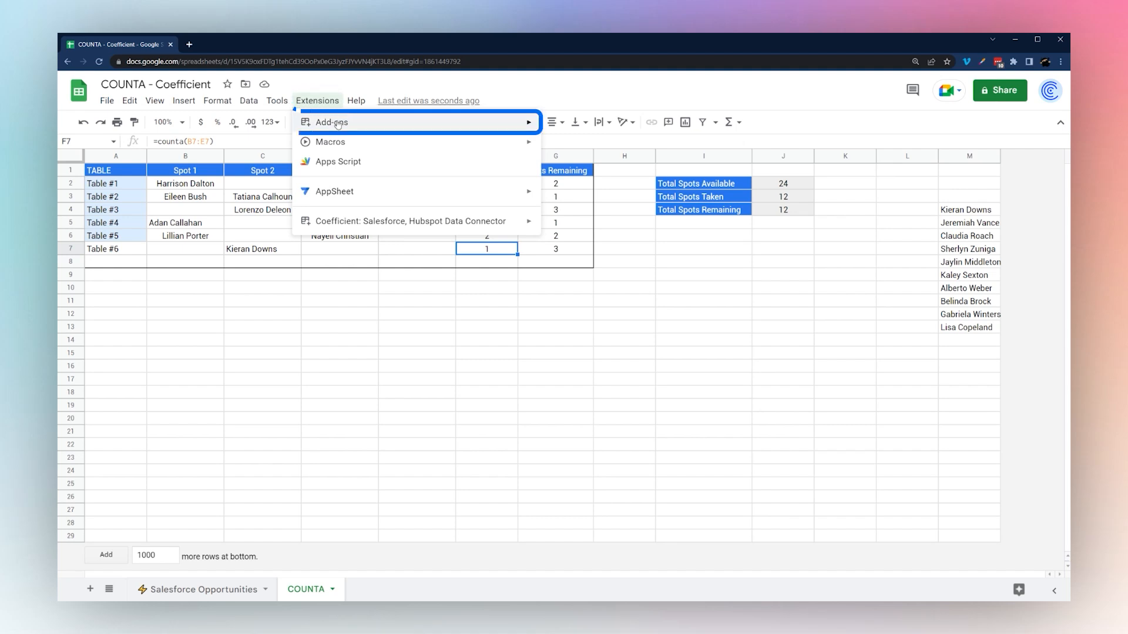
mouse_move(340, 232)
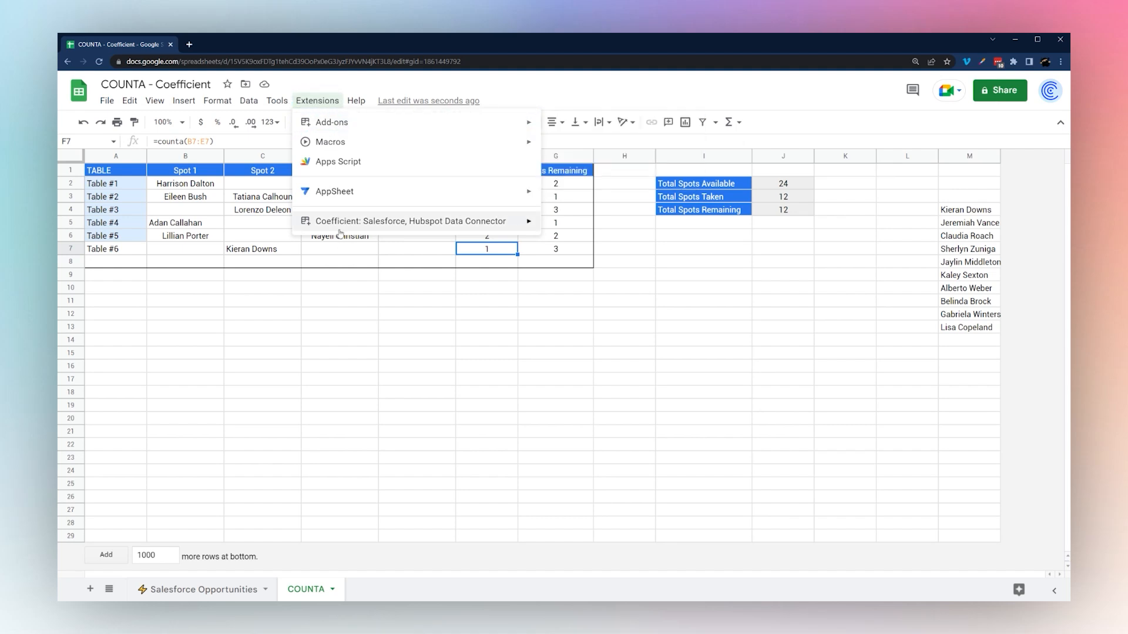
mouse_move(414, 221)
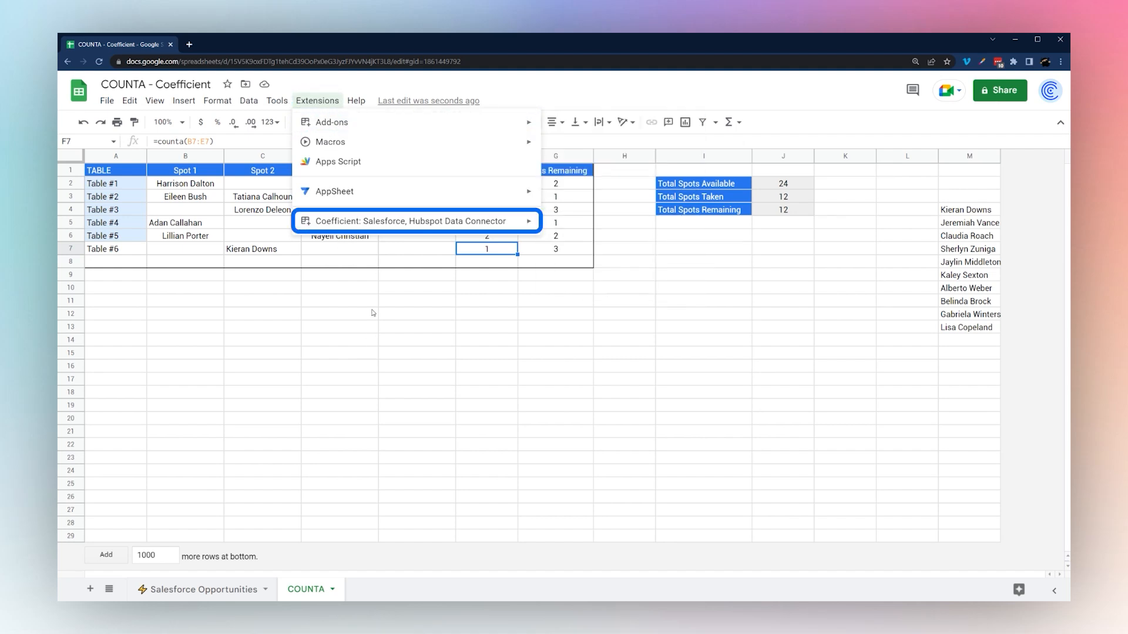
left_click(340, 313)
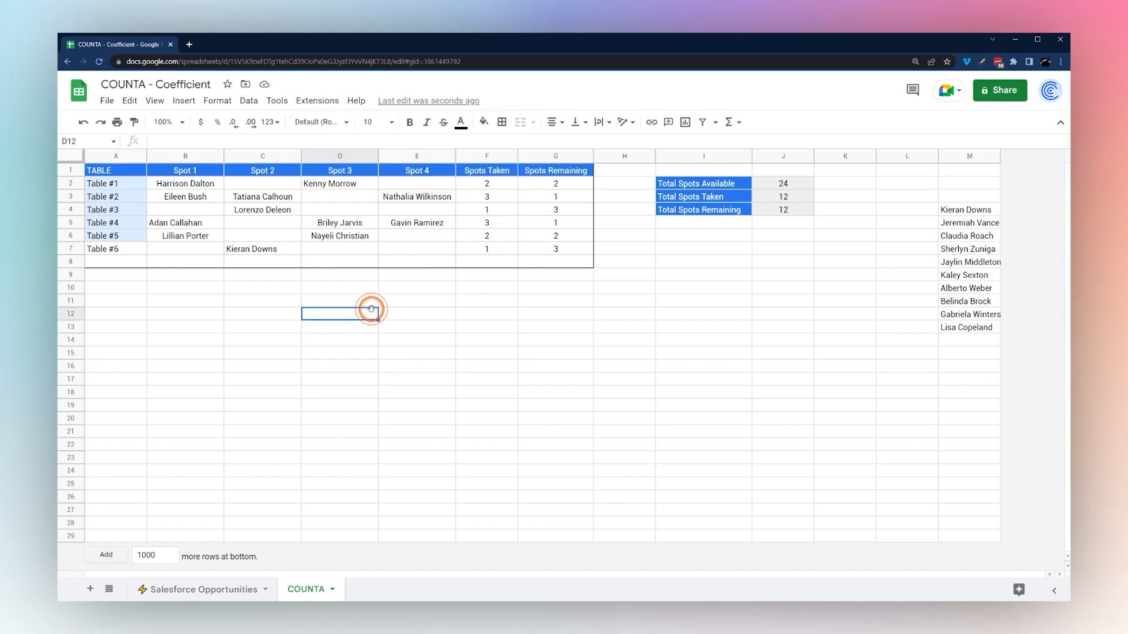